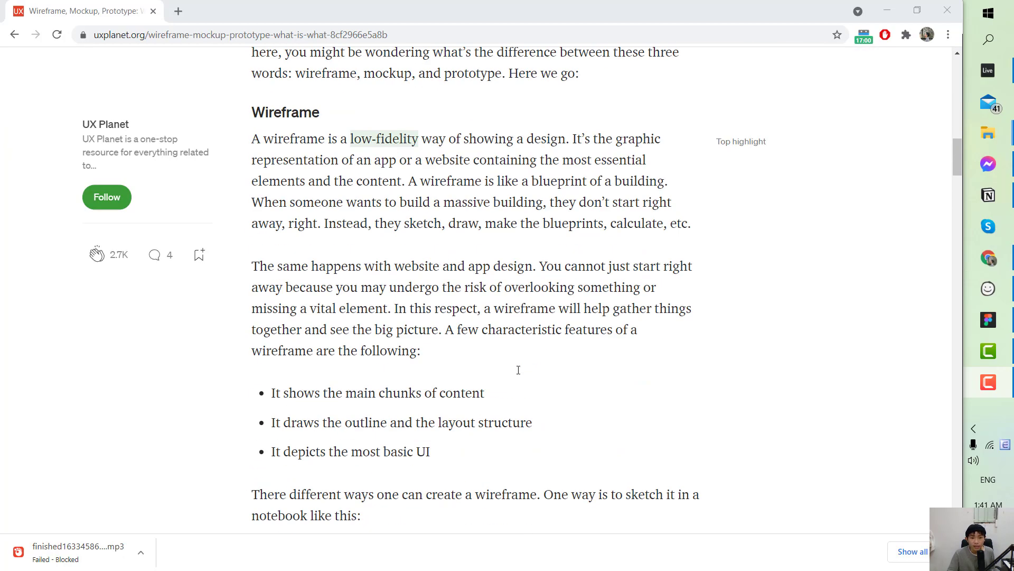
Browse the canvas, zoom in, and dismiss the Missing fonts notice.
scroll("down", 3)
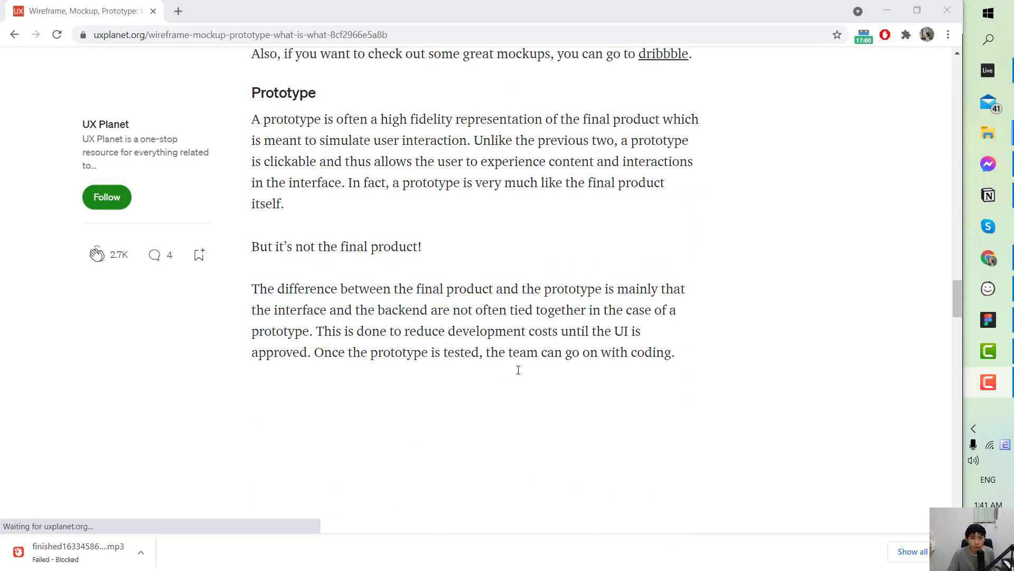
scroll("down", 3)
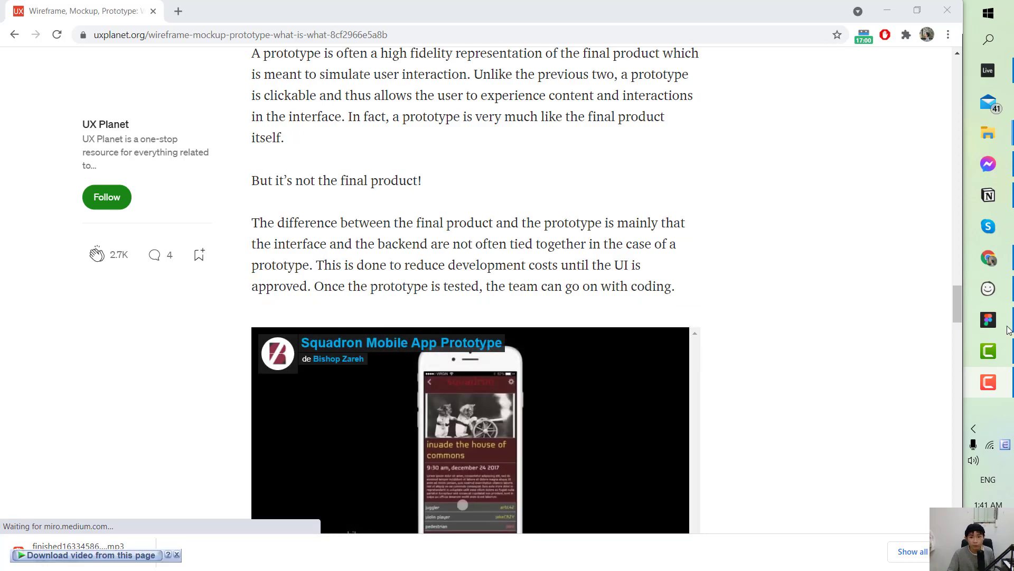
scroll("down", 3)
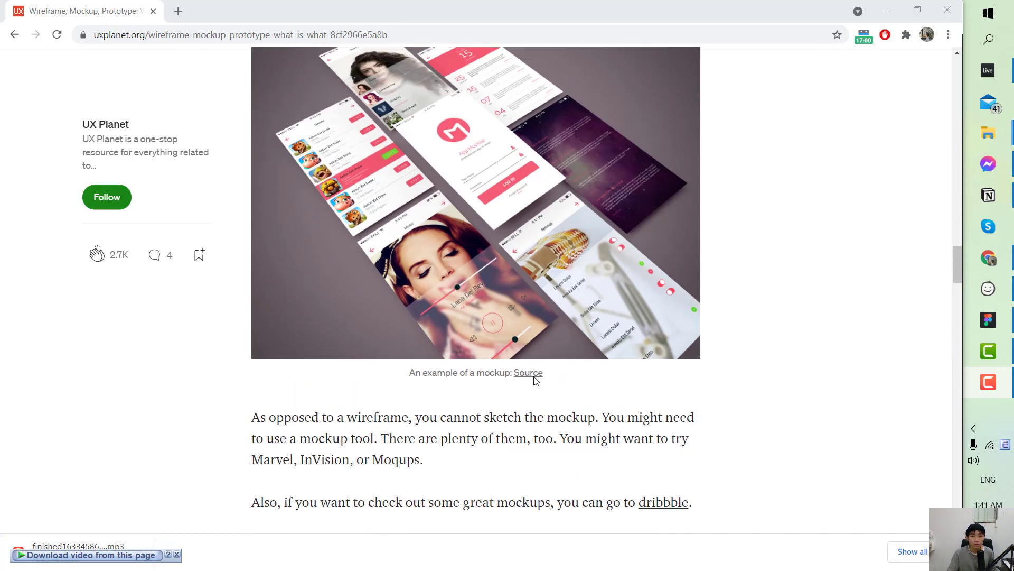
scroll("up", 3)
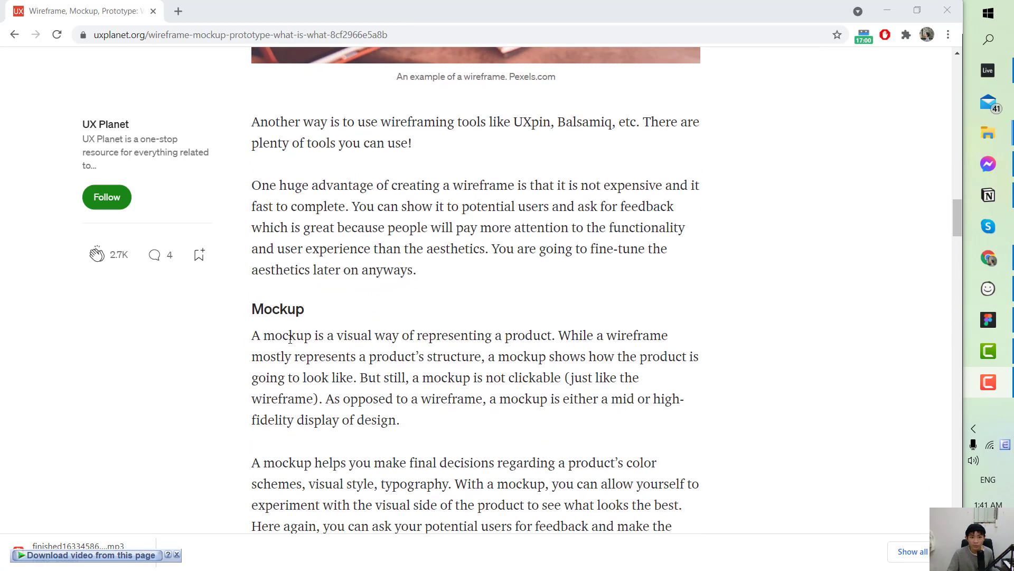
scroll("down", 3)
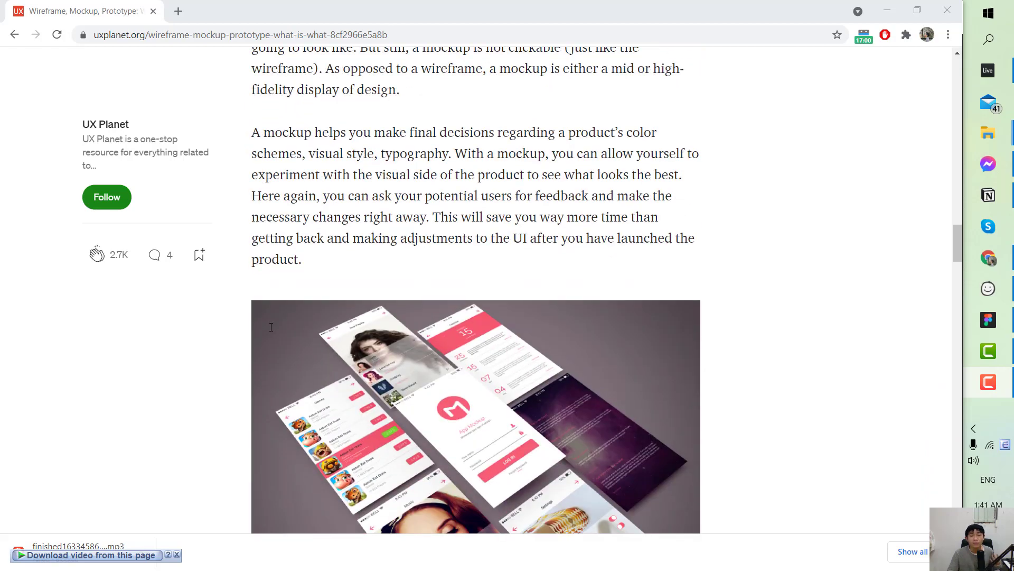
scroll("up", 3)
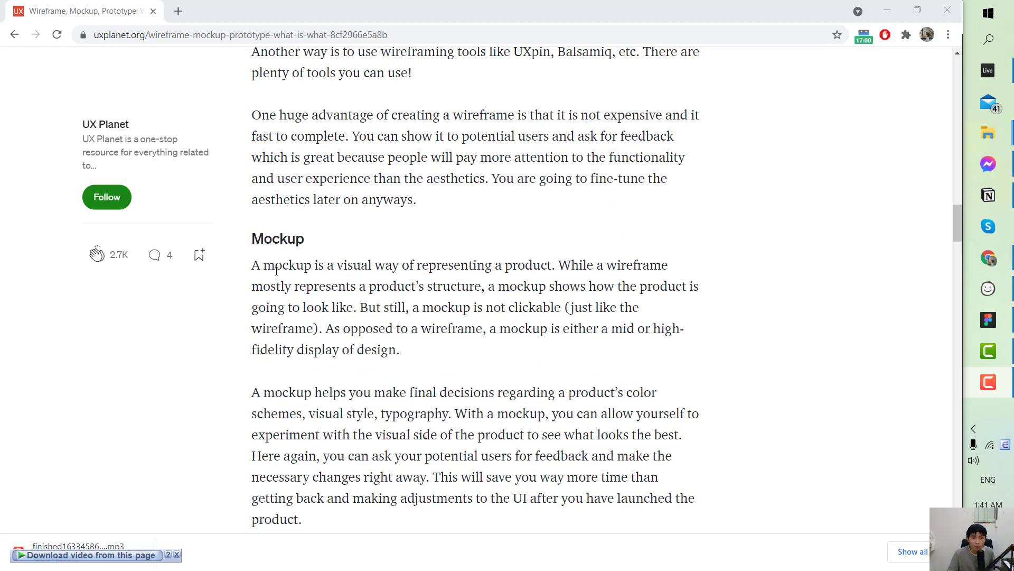
scroll("down", 3)
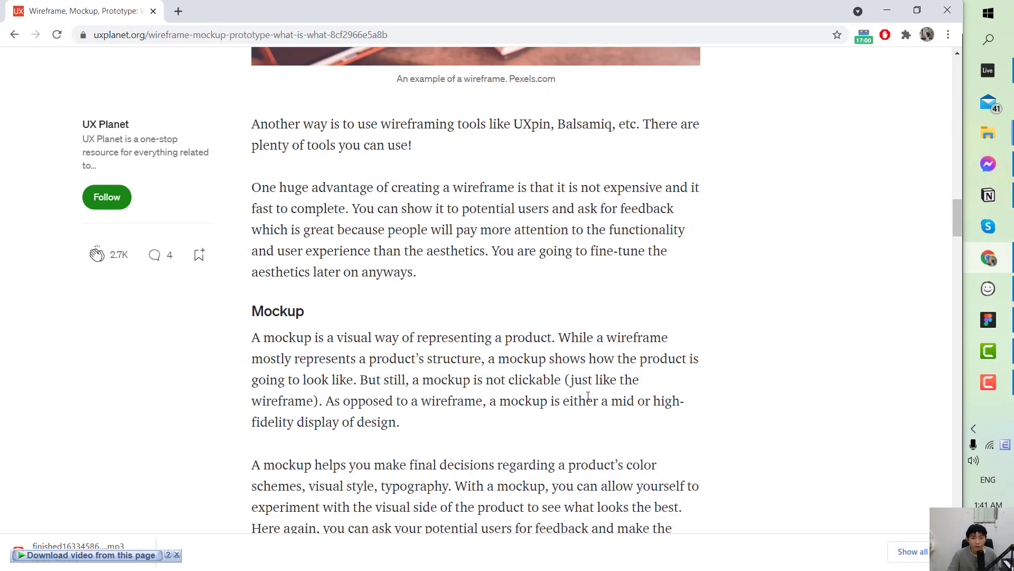
scroll("up", 3)
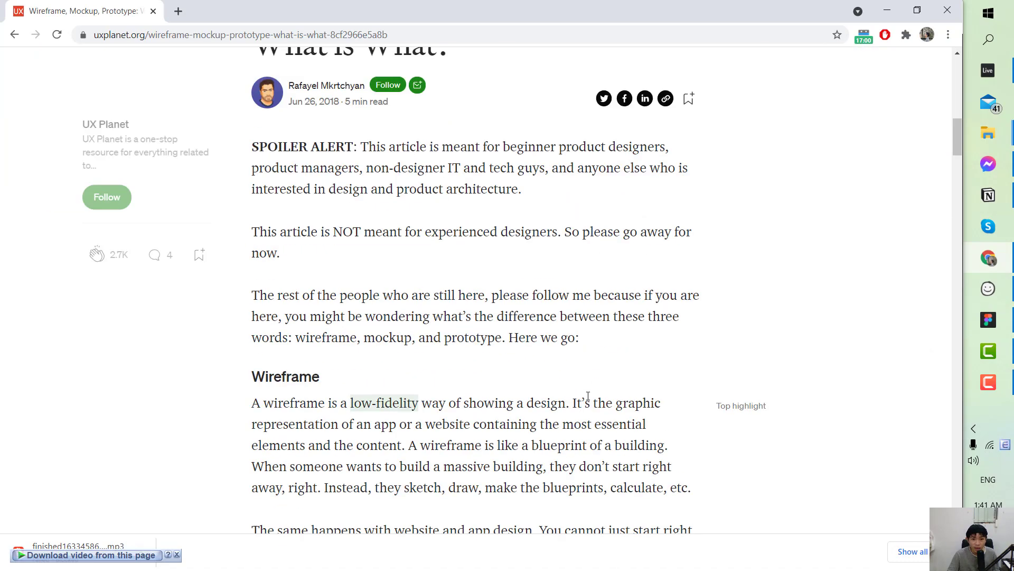
scroll("down", 3)
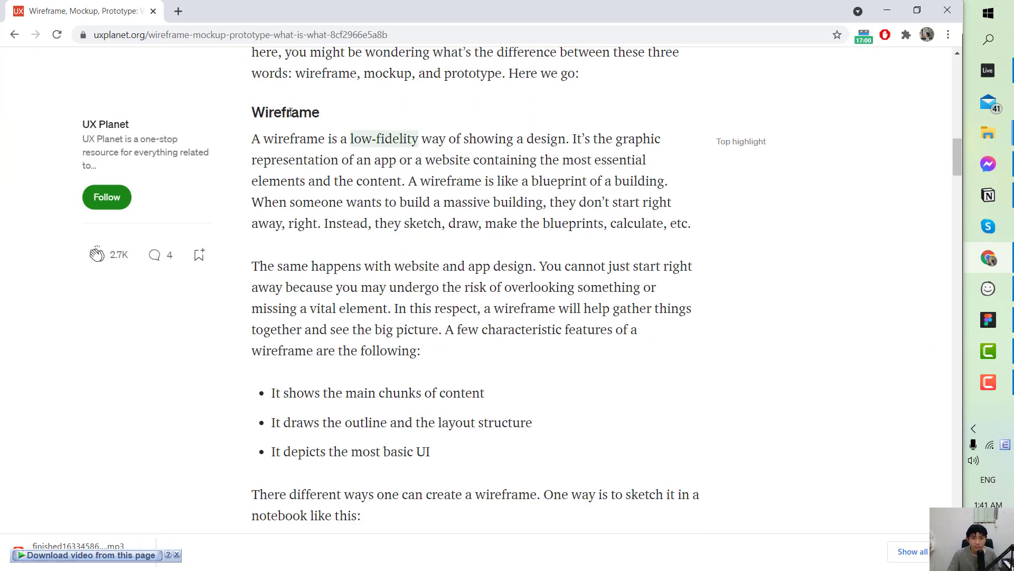
key("ctrl+plus")
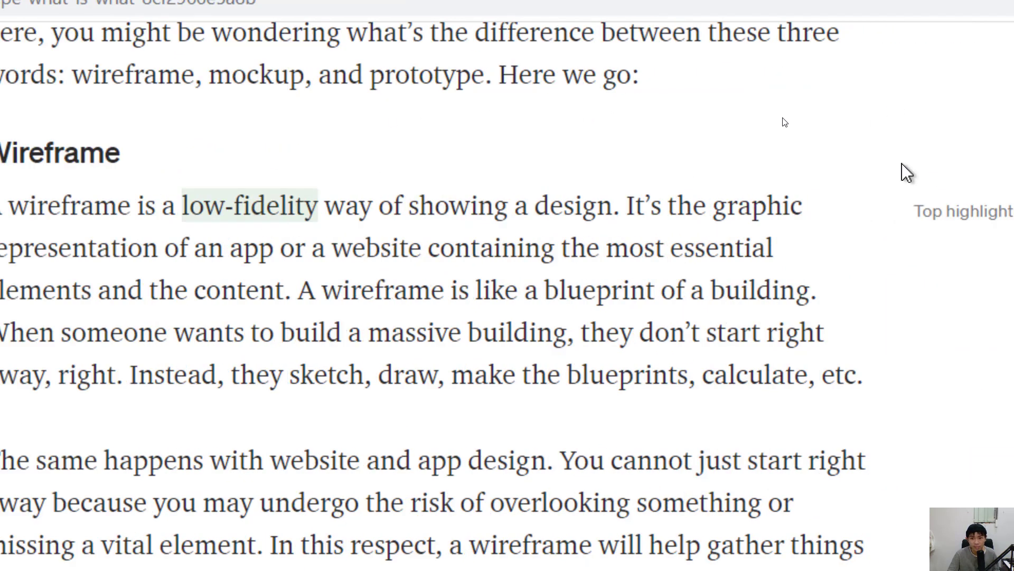
double_click(58, 152)
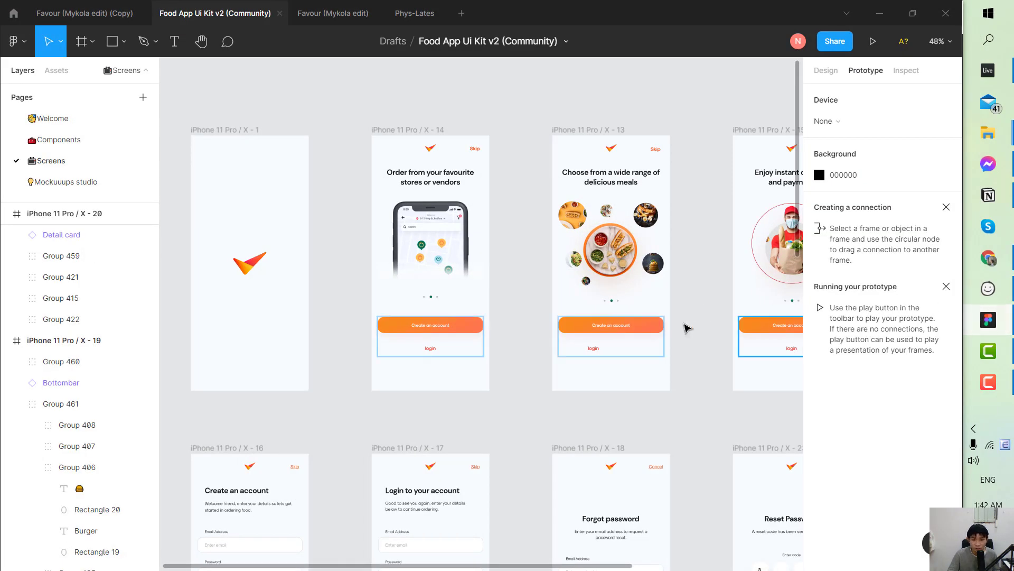
scroll("up", 3)
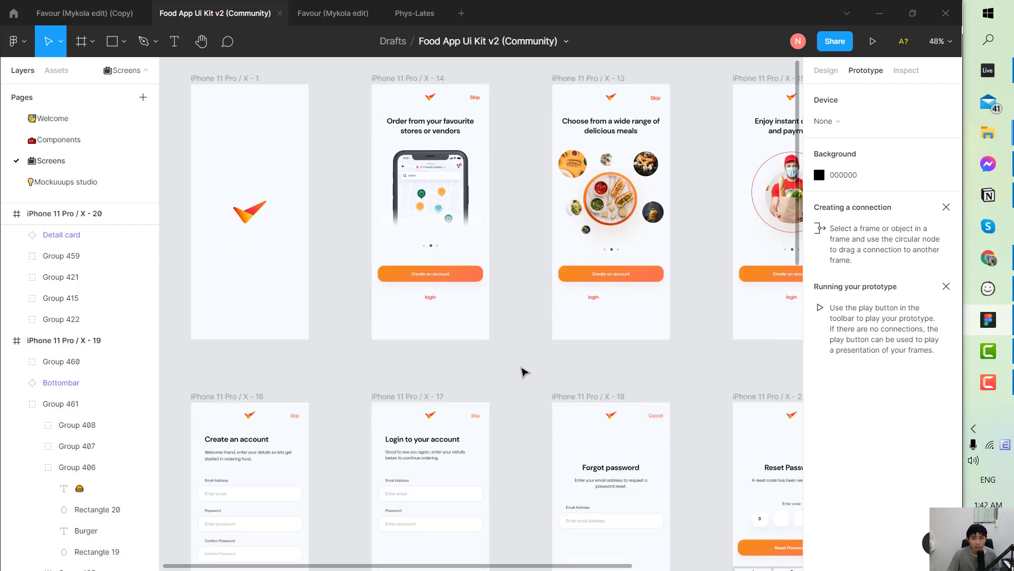
scroll("down", 3)
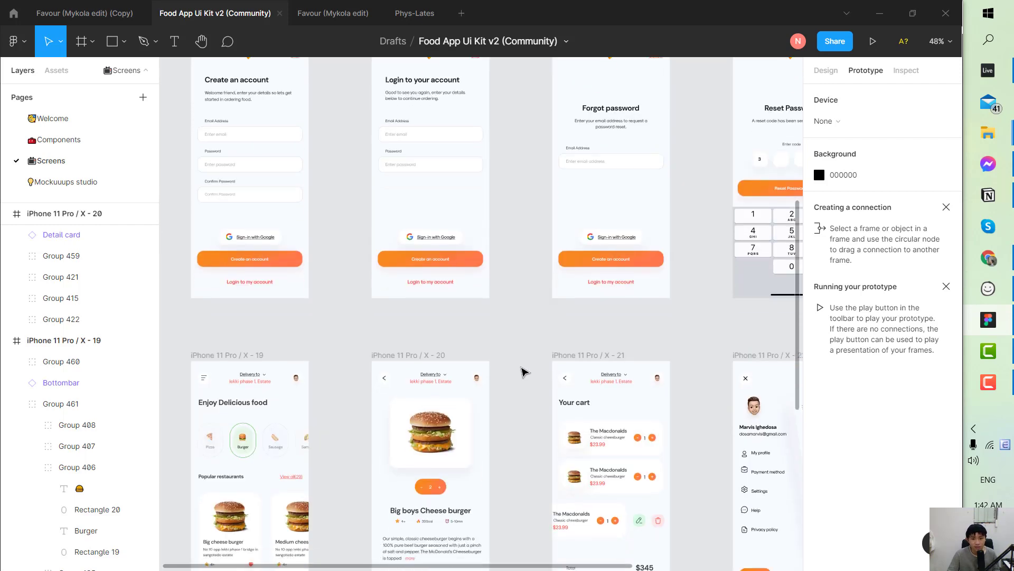
scroll("up", 3)
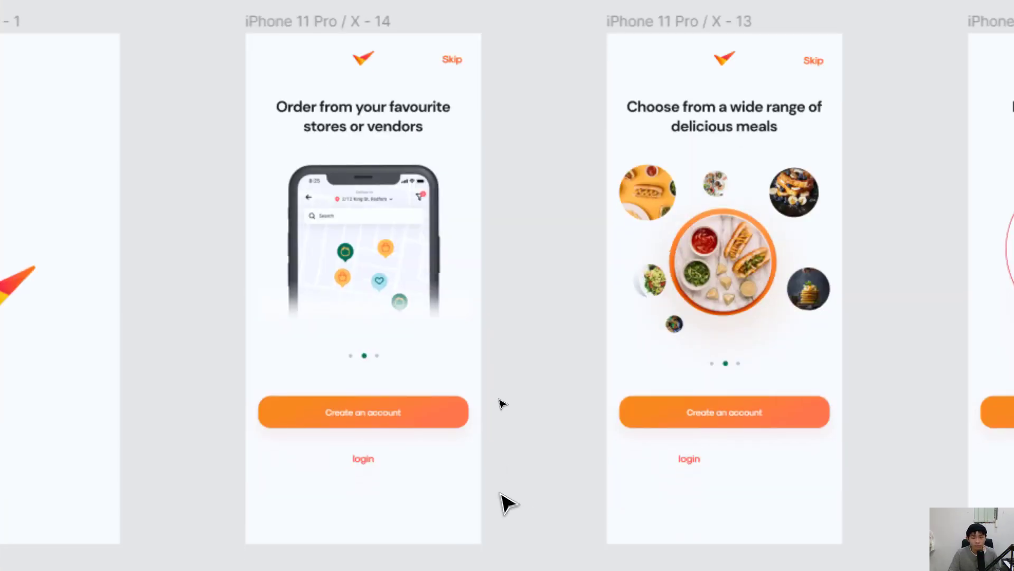
mouse_move(501, 401)
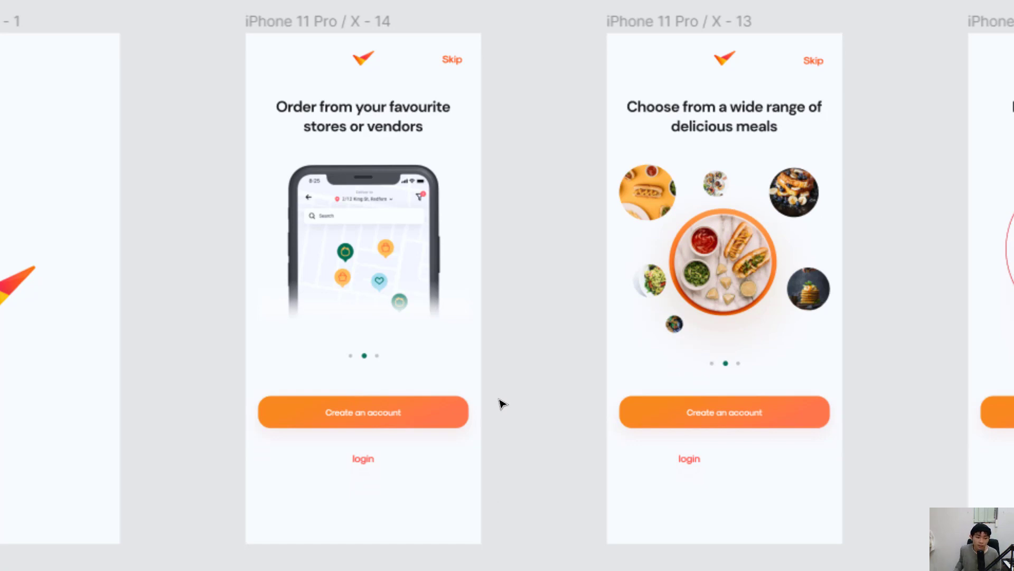
mouse_move(508, 504)
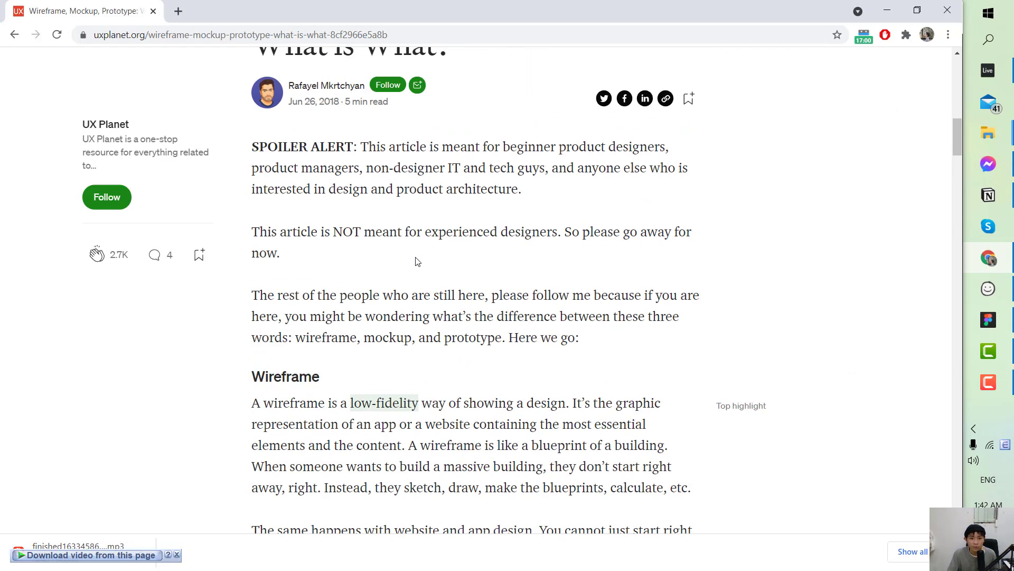
scroll("down", 3)
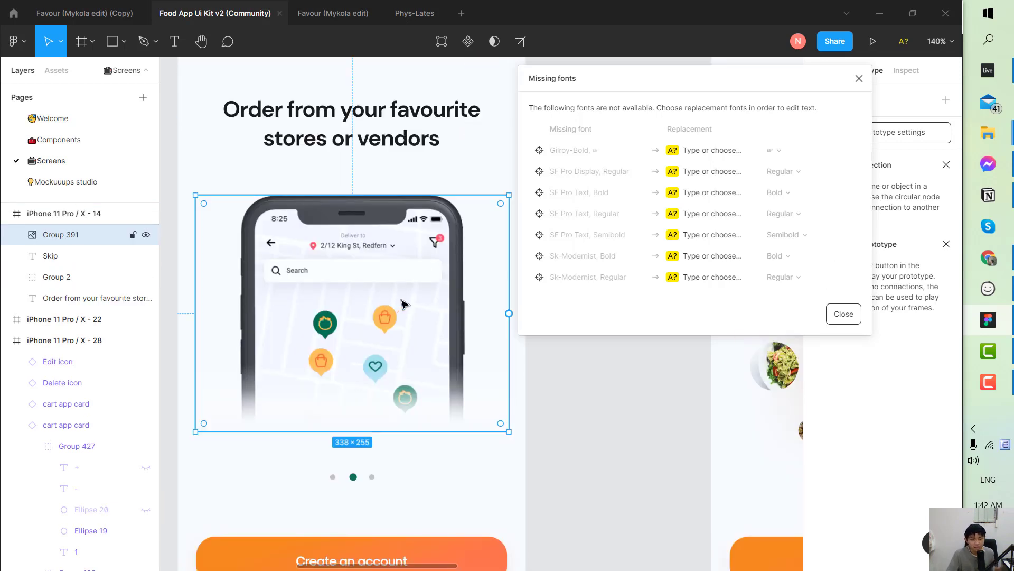
left_click(844, 313)
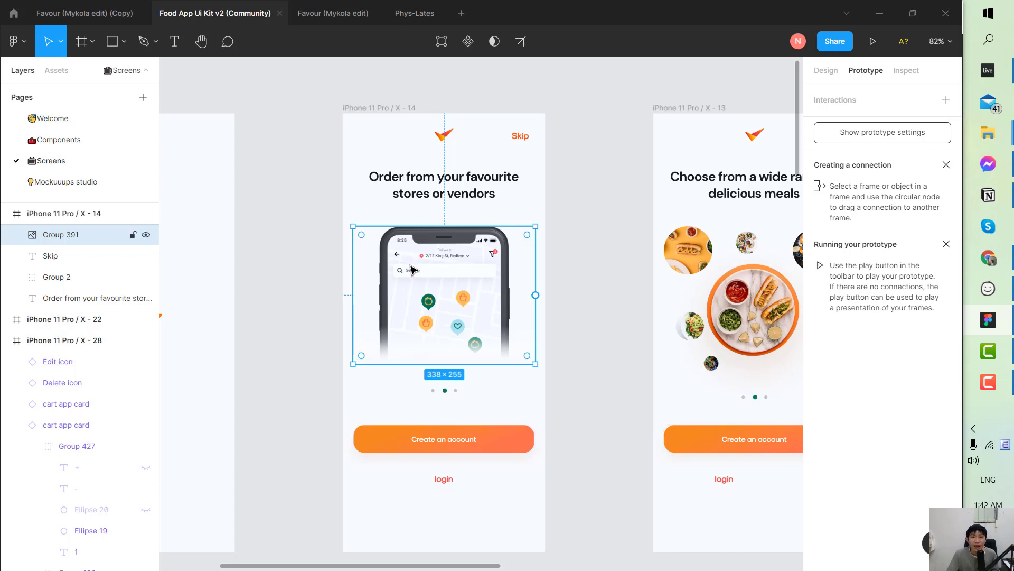
mouse_move(429, 276)
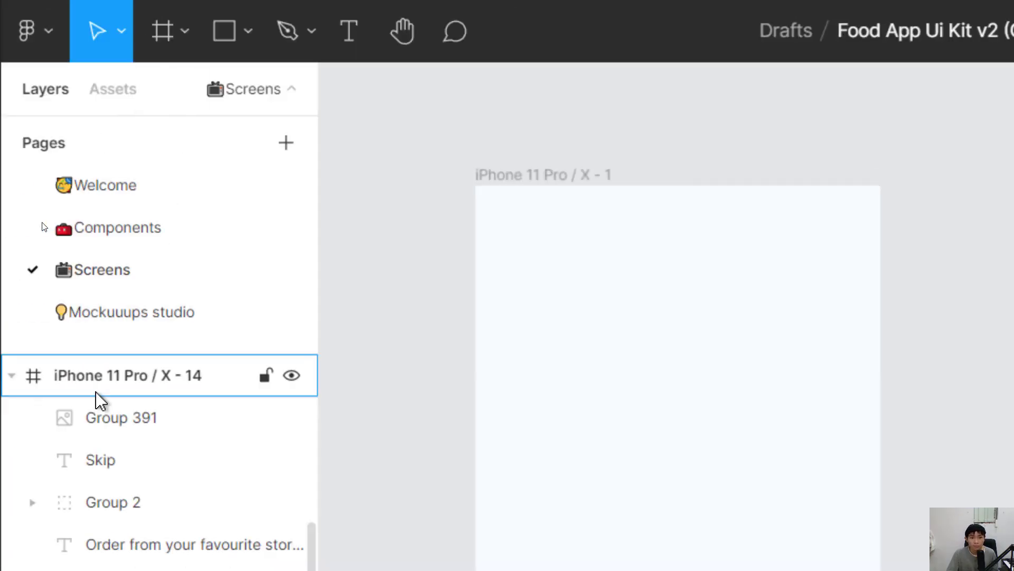
Select the iPhone 11 Pro / X - 14 frame, then clear the selection on empty canvas.
left_click(353, 478)
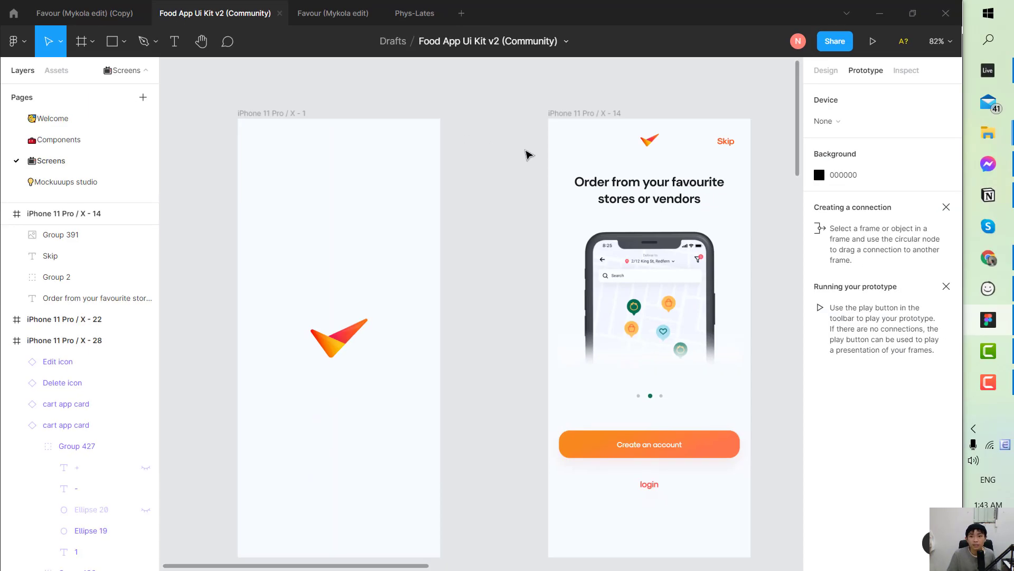
left_click(988, 383)
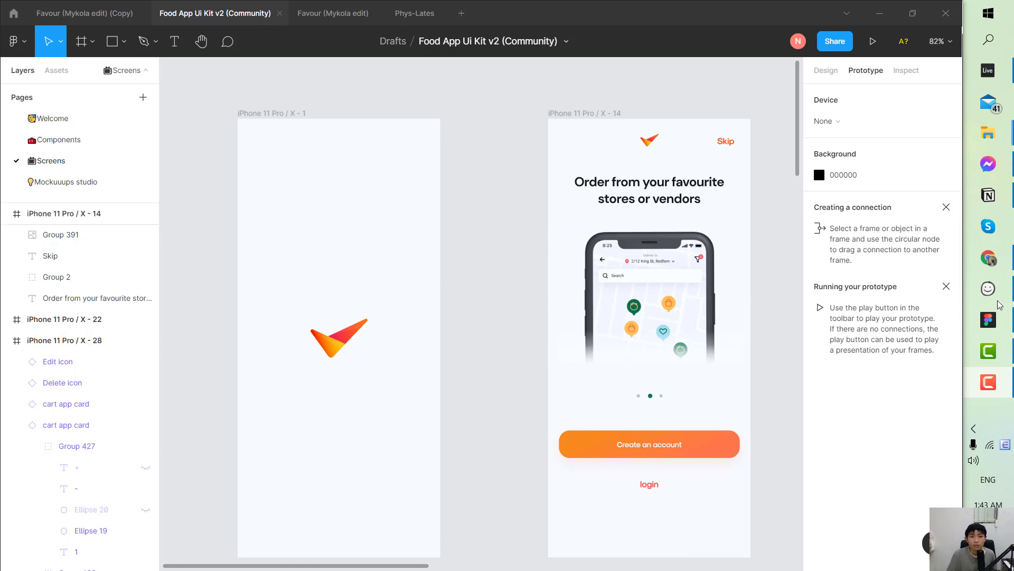
mouse_move(594, 422)
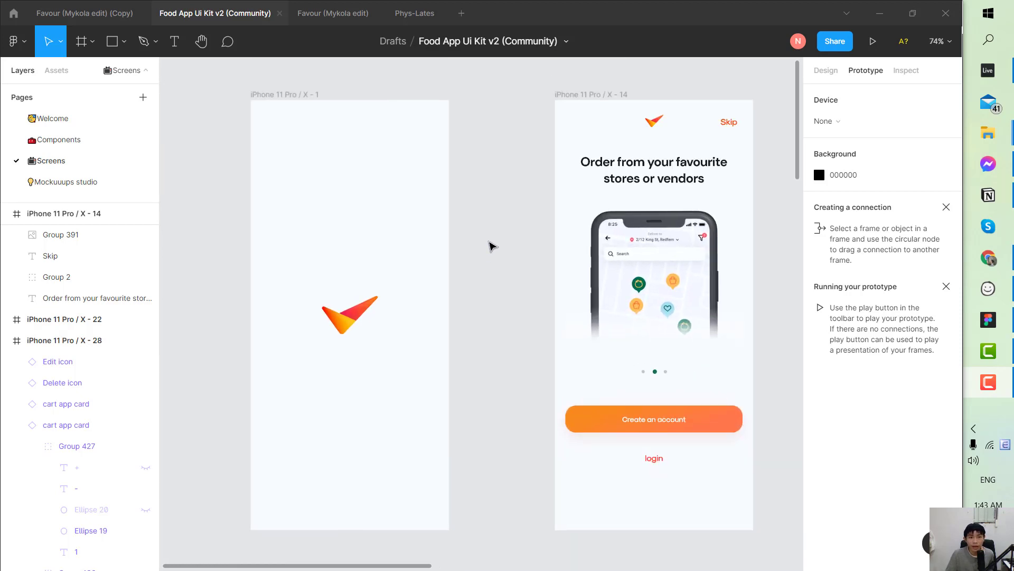
scroll("up", 3)
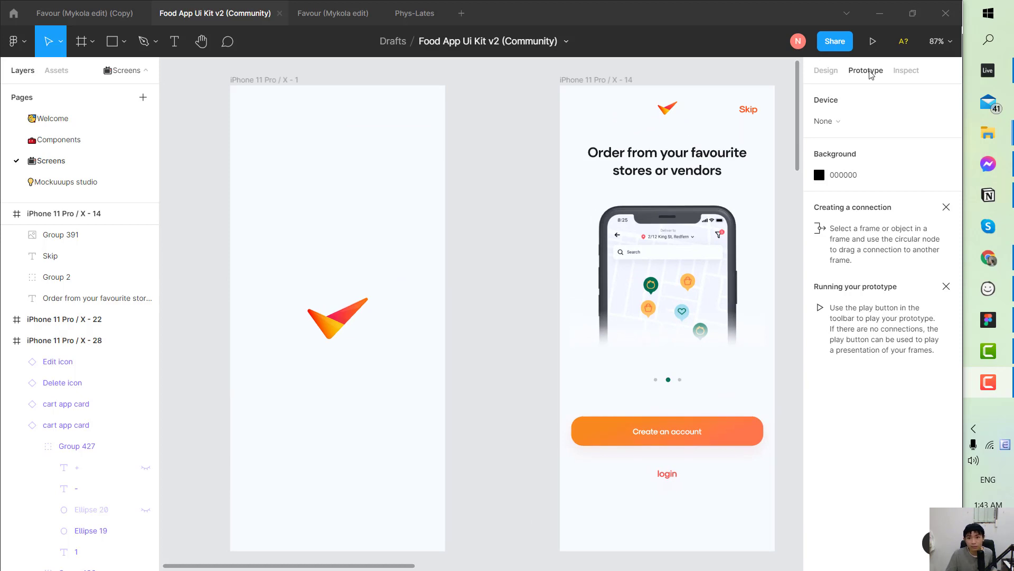
left_click(825, 70)
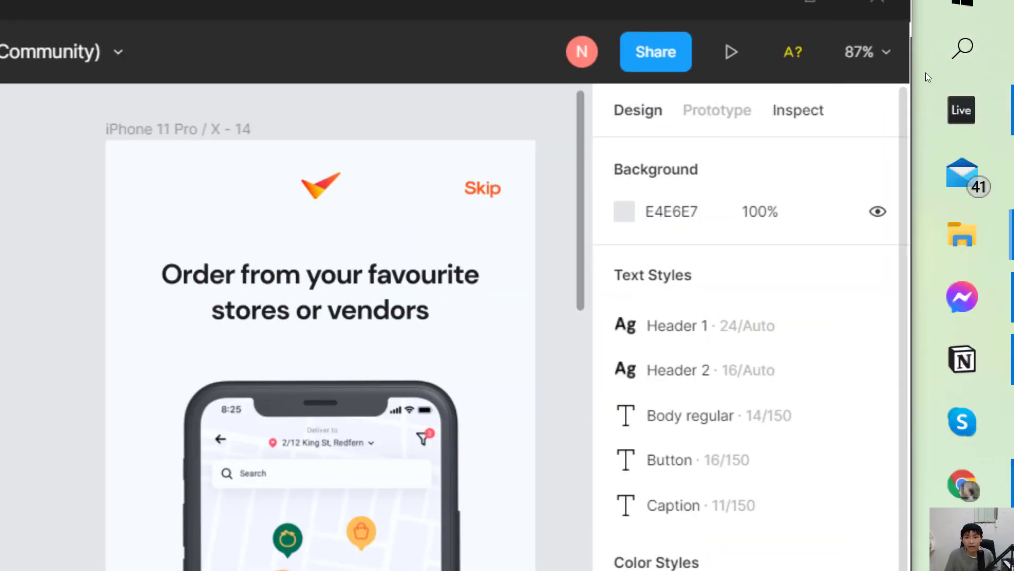
left_click(717, 110)
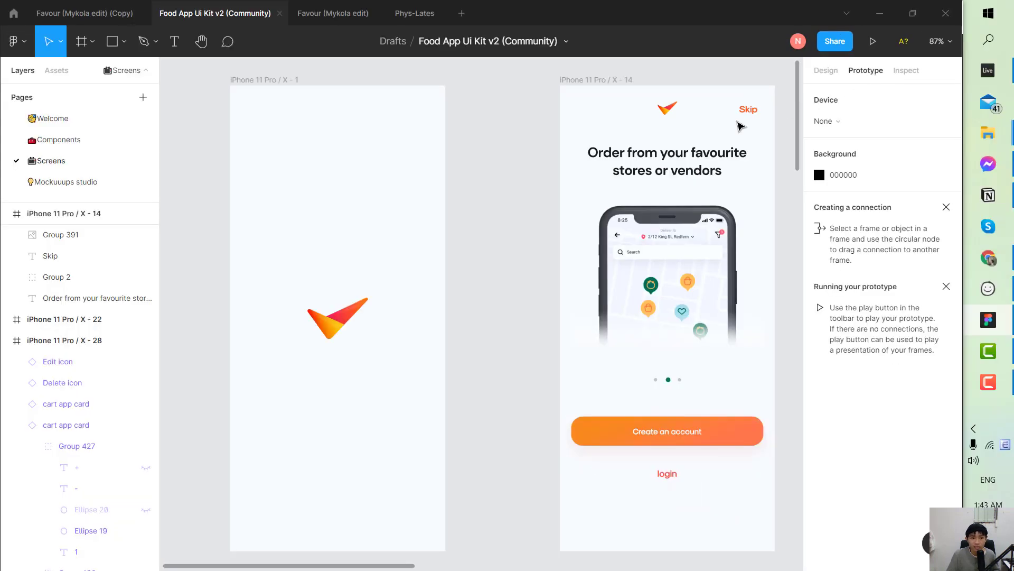
mouse_move(261, 108)
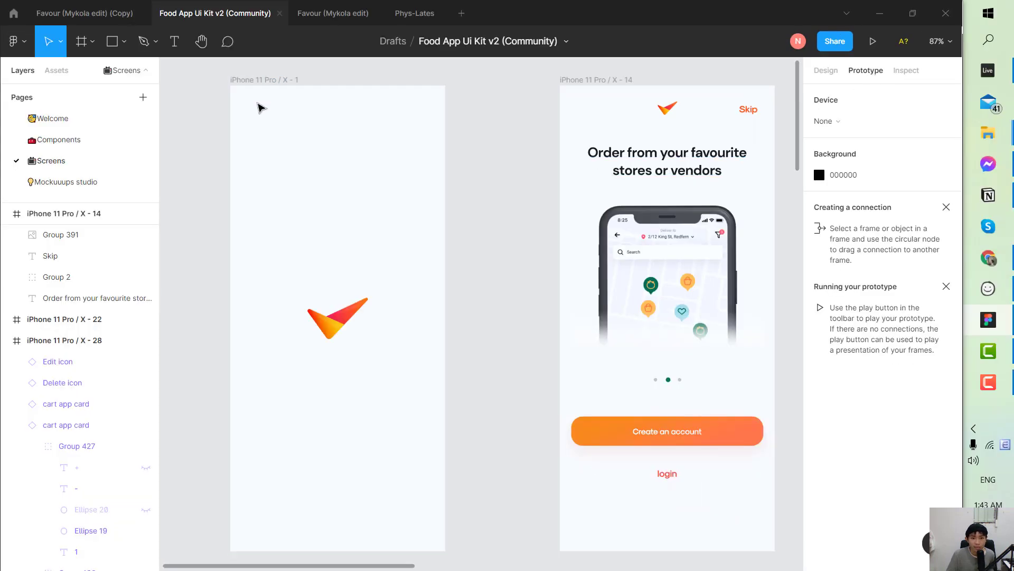
Connect frame X-1 to X-14 with an On click navigate link, starting Flow 1.
left_click(338, 317)
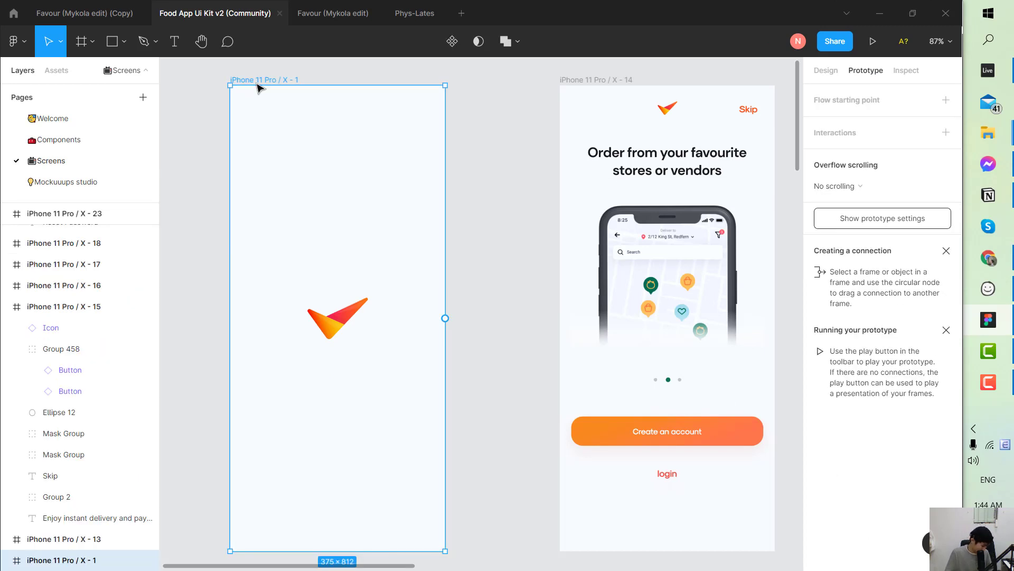
mouse_move(466, 291)
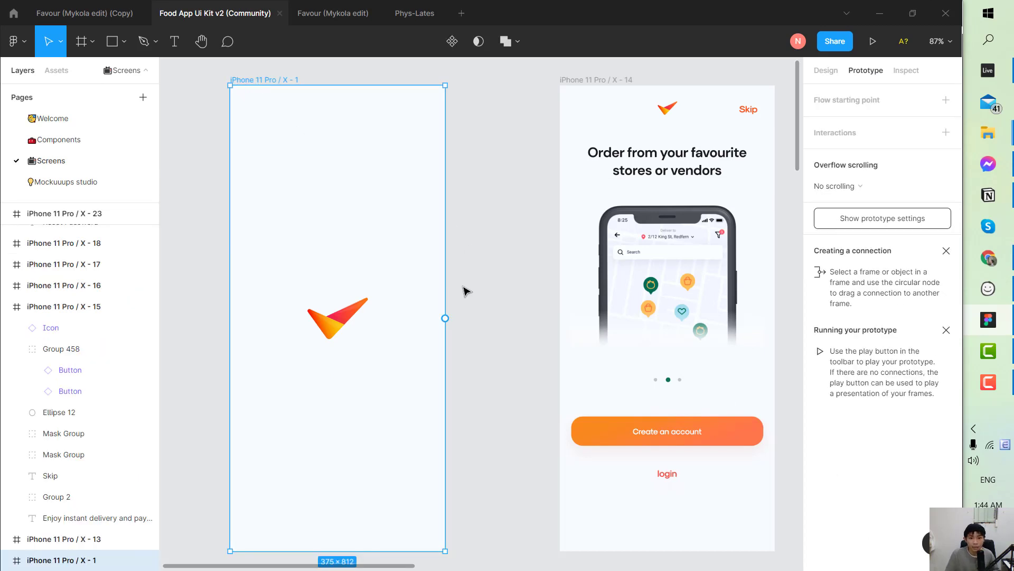
scroll("up", 3)
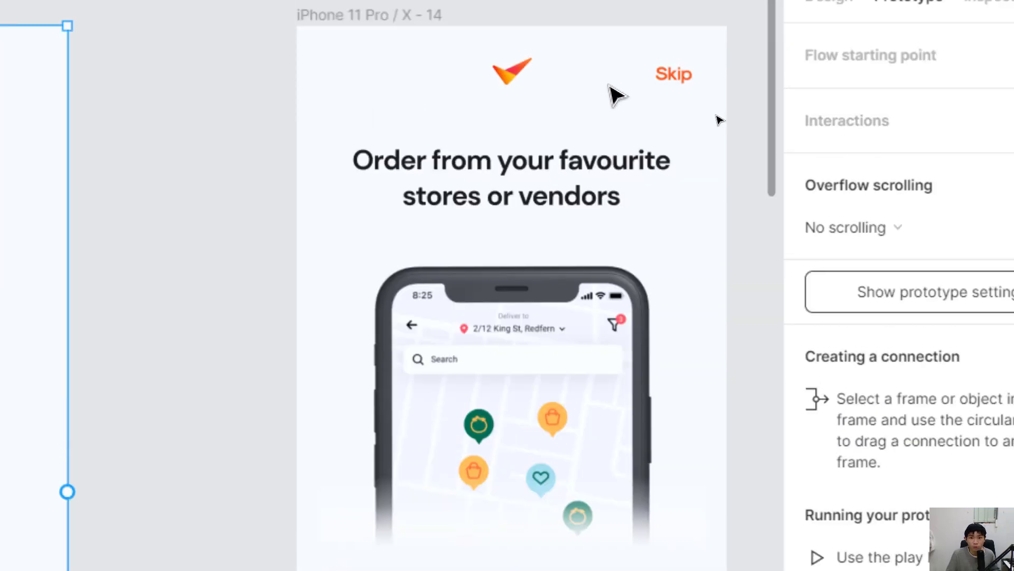
mouse_move(285, 472)
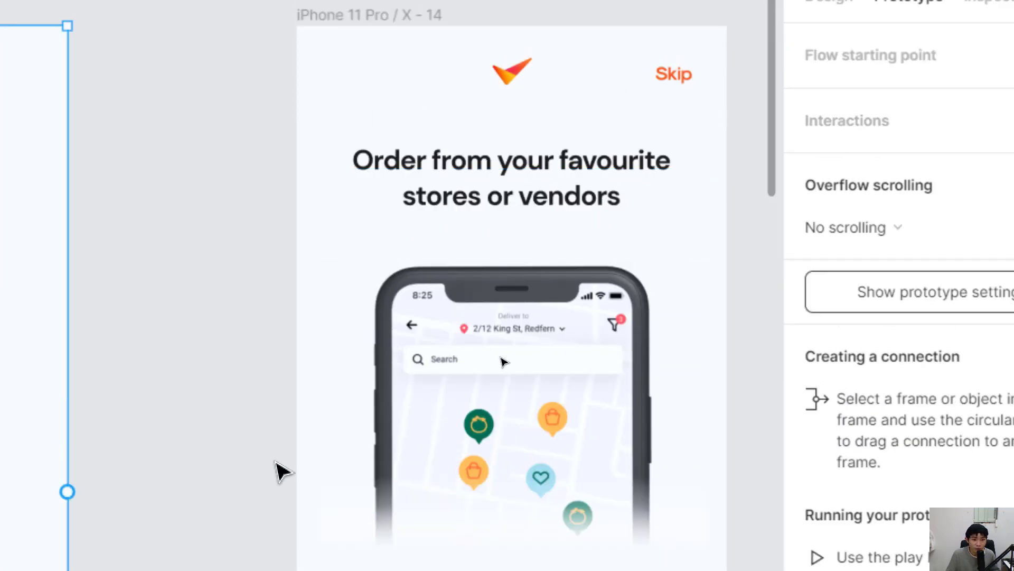
scroll("down", 3)
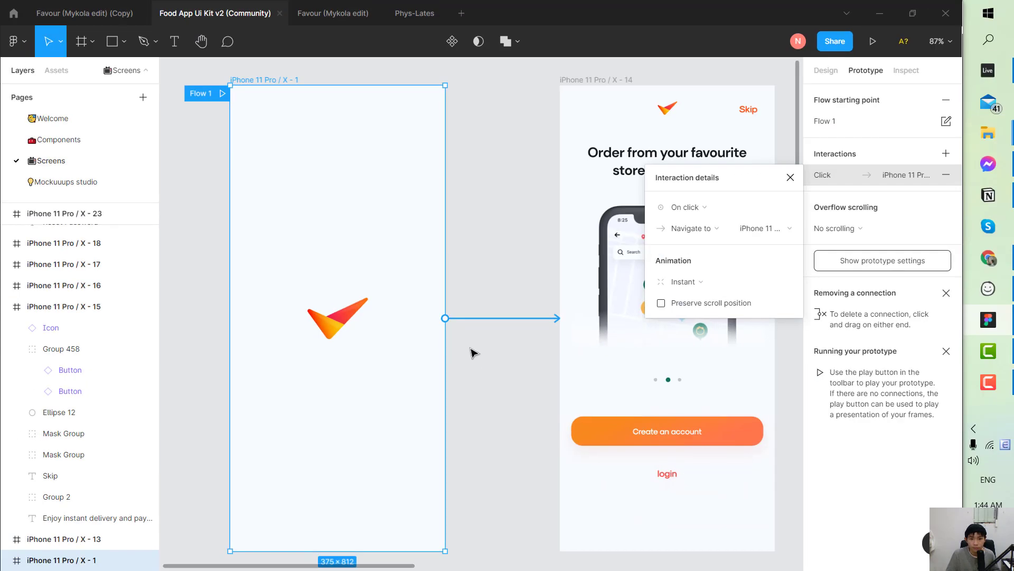
left_click(790, 177)
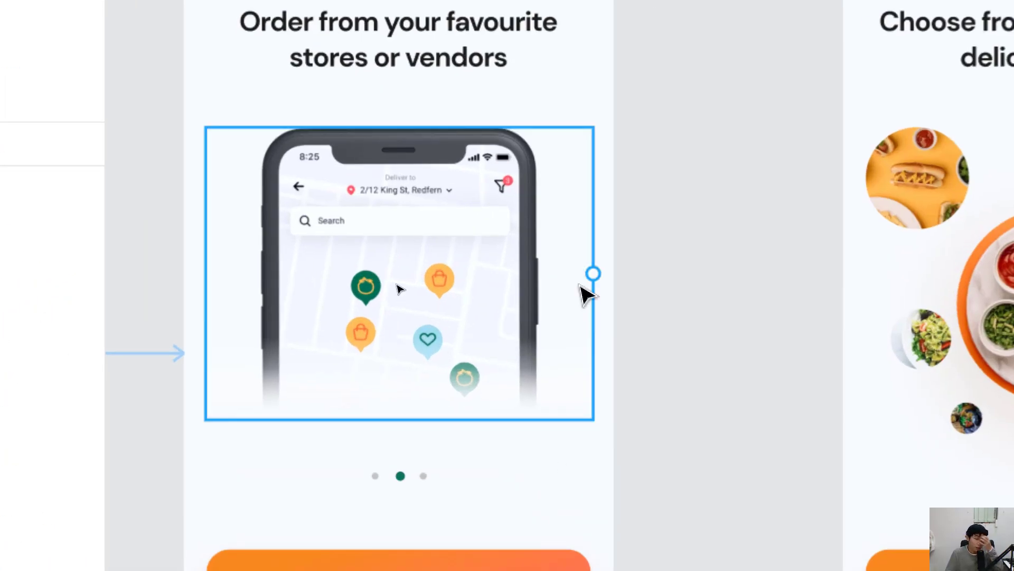
mouse_move(395, 284)
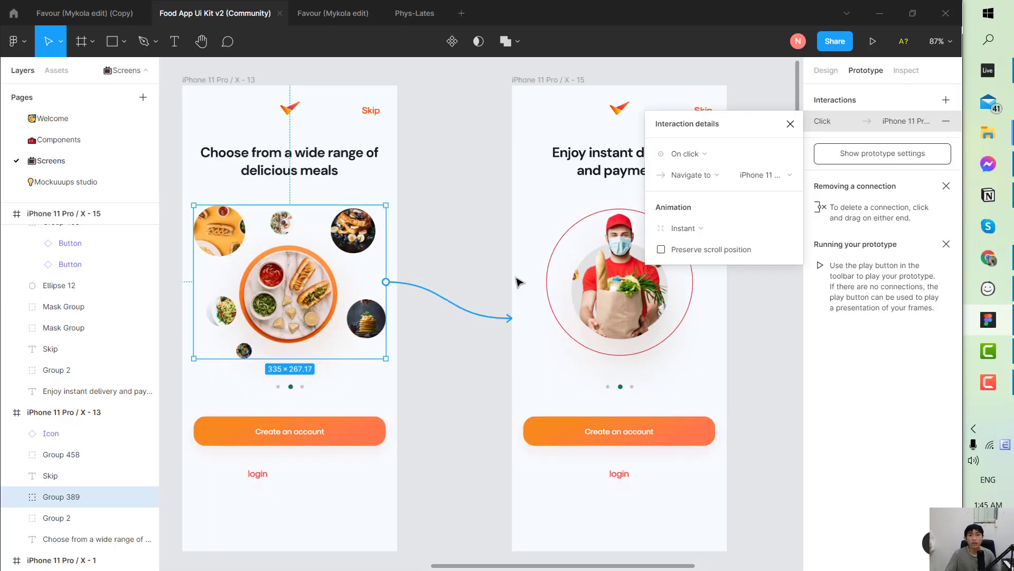
Link the Skip text on delivery screen X-15 to the home screen X-19.
left_click(790, 123)
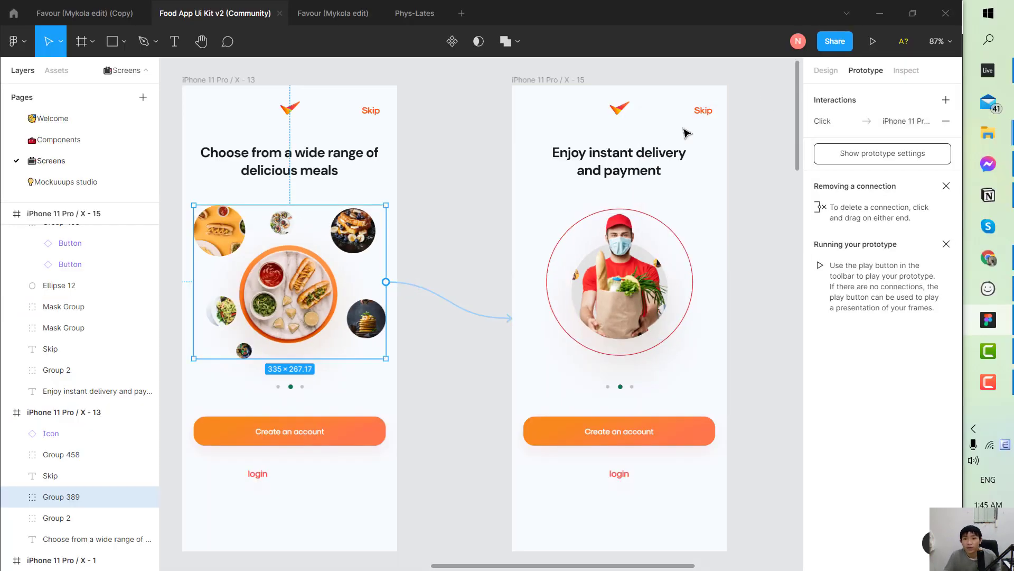
scroll("down", 3)
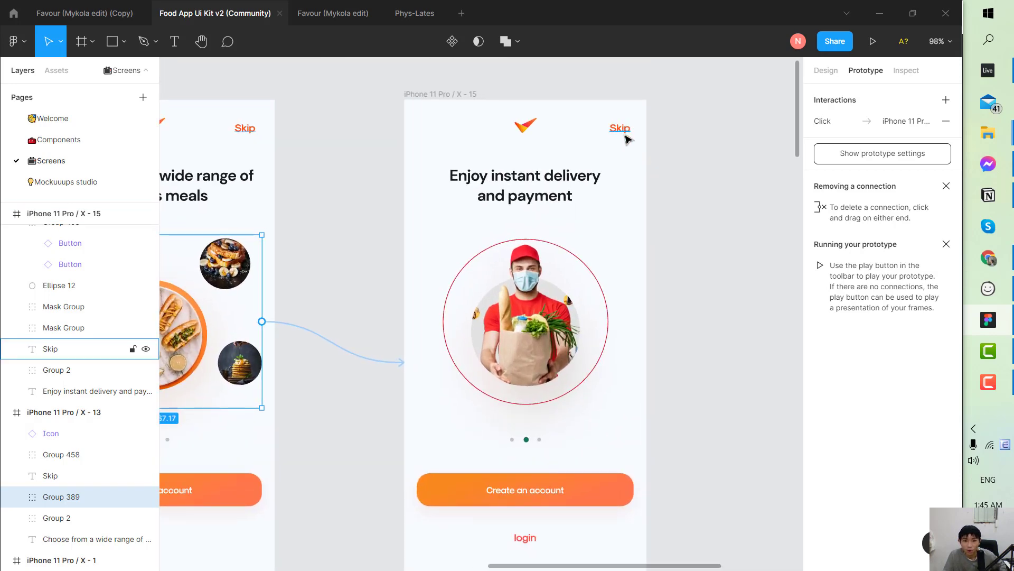
left_click(619, 127)
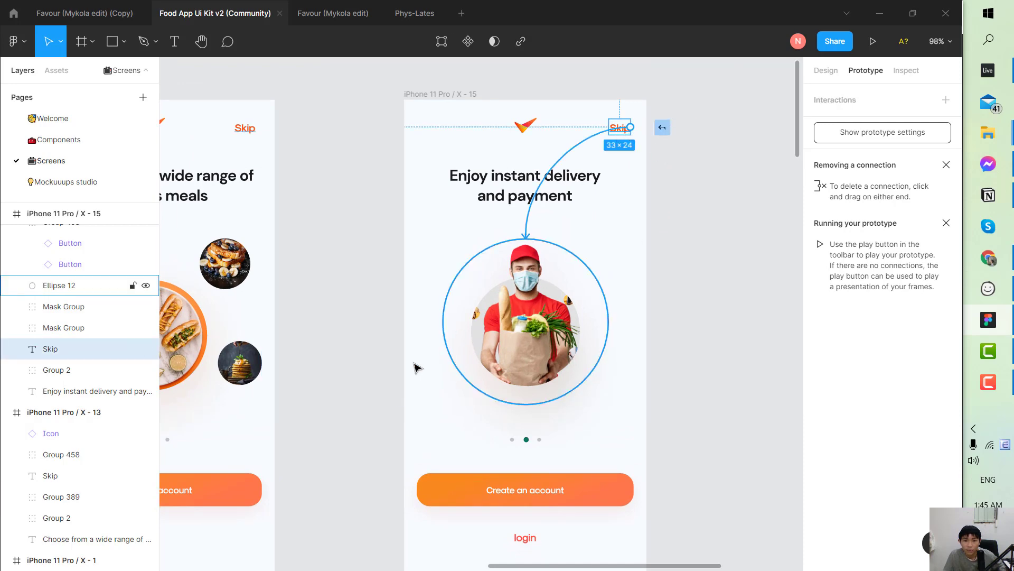
scroll("down", 3)
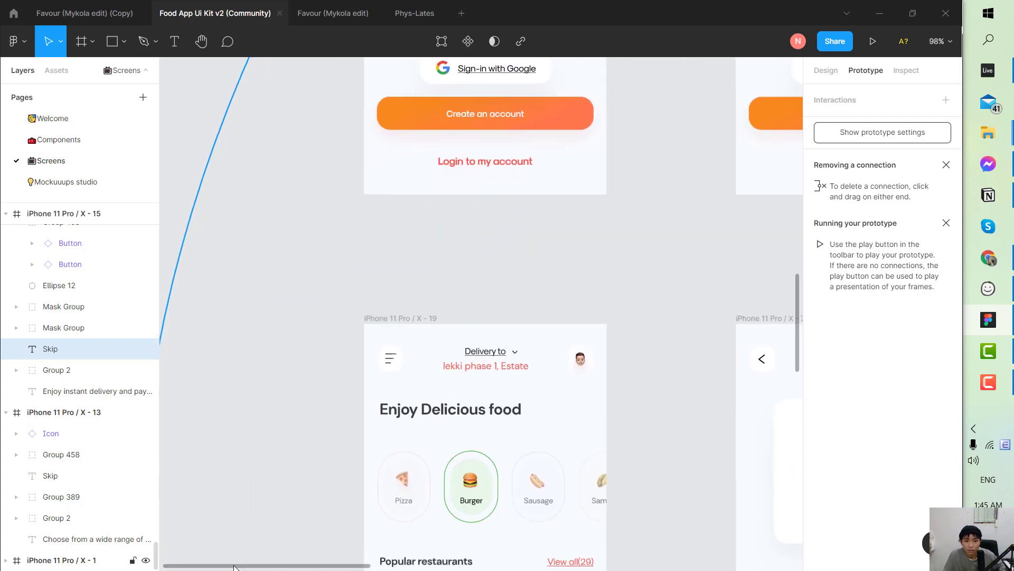
left_click(471, 479)
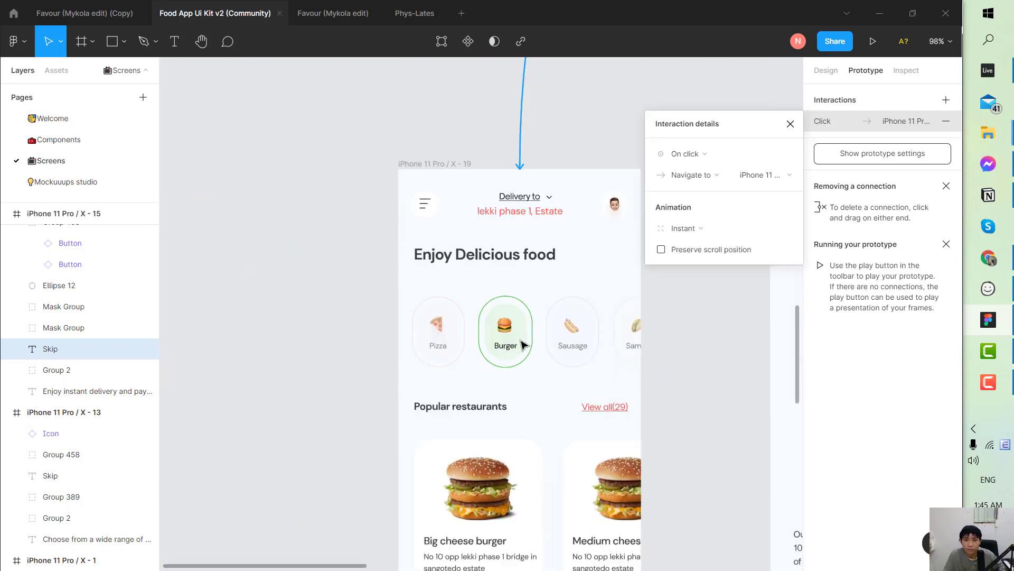
left_click(790, 124)
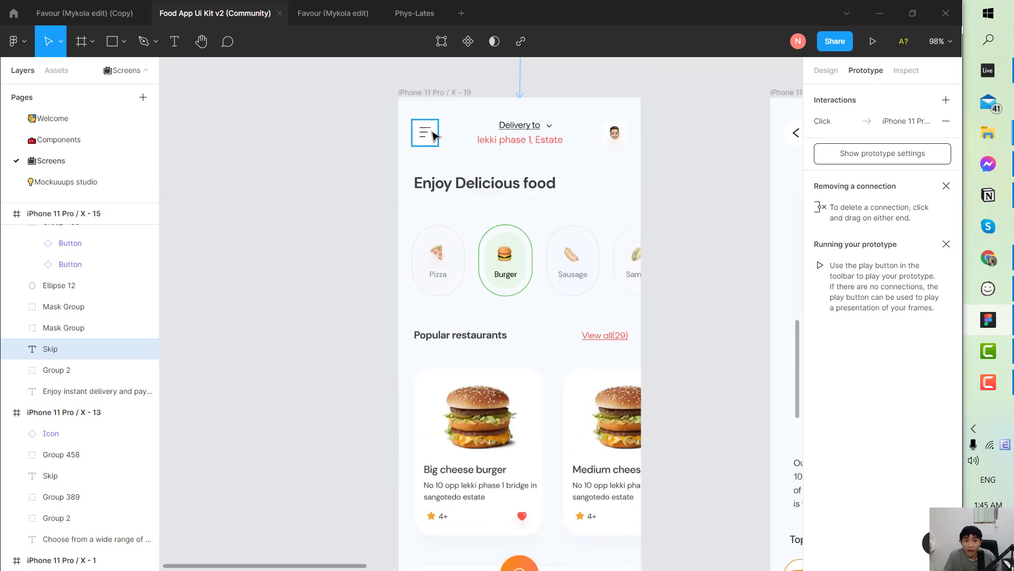
Link the home screen's menu icon to the profile menu screen X-22.
left_click(424, 131)
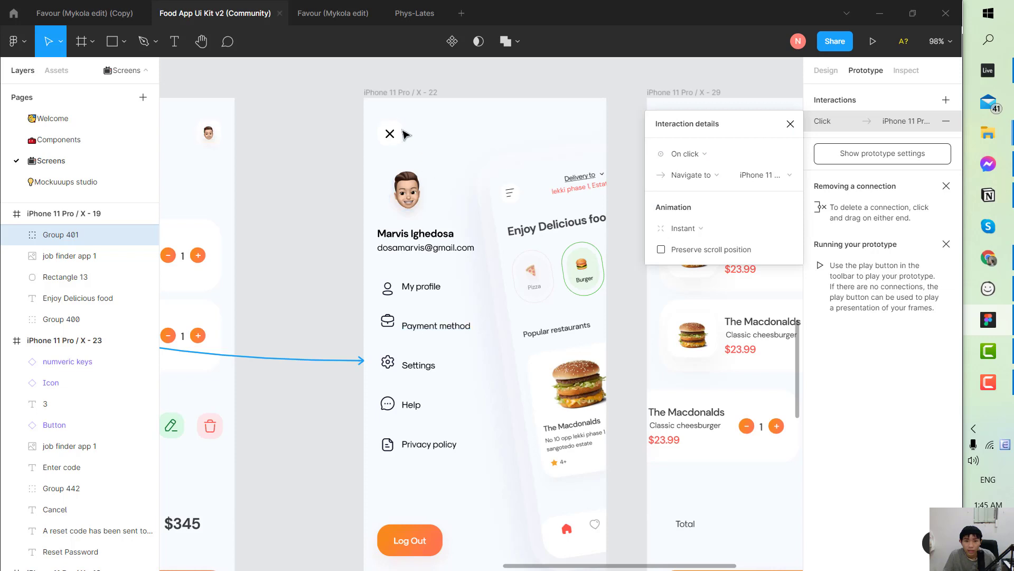
Link a burger card to the Big boys Cheese burger detail screen and select its Add to cart button.
left_click(389, 133)
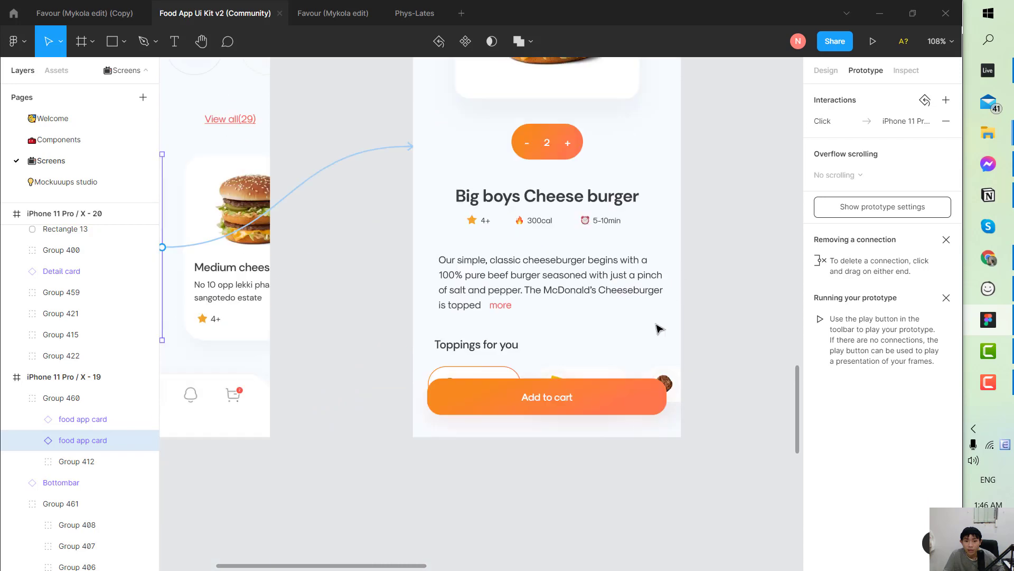
left_click(546, 397)
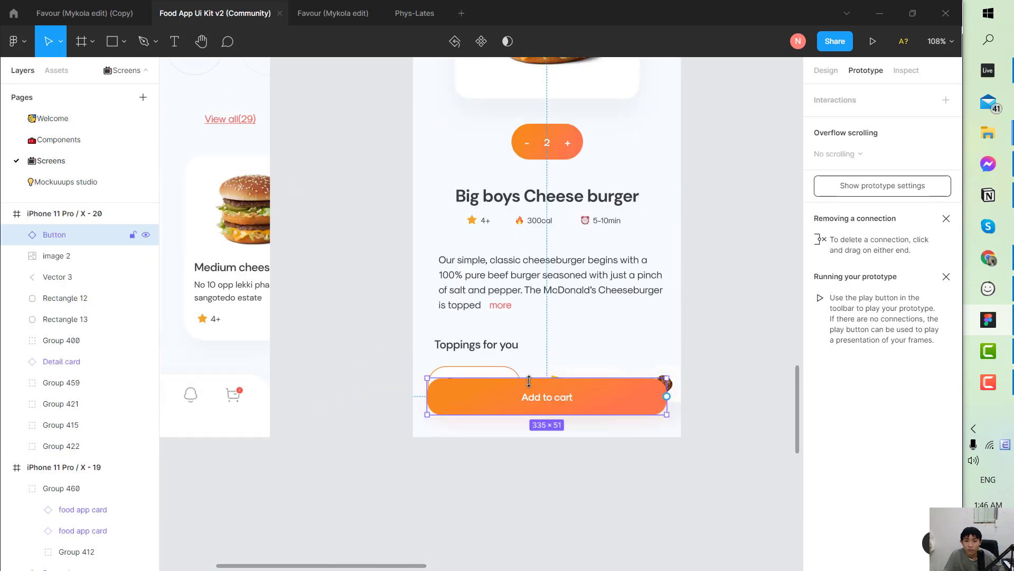
mouse_move(580, 403)
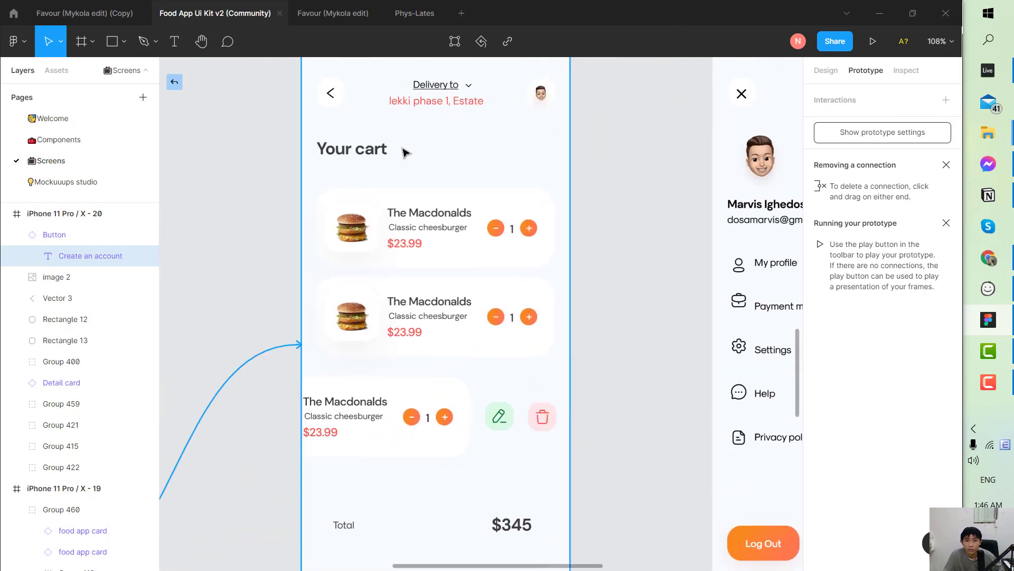
Link the cart screens' Process to payment buttons to the Delivery method screen X-24.
left_click(434, 316)
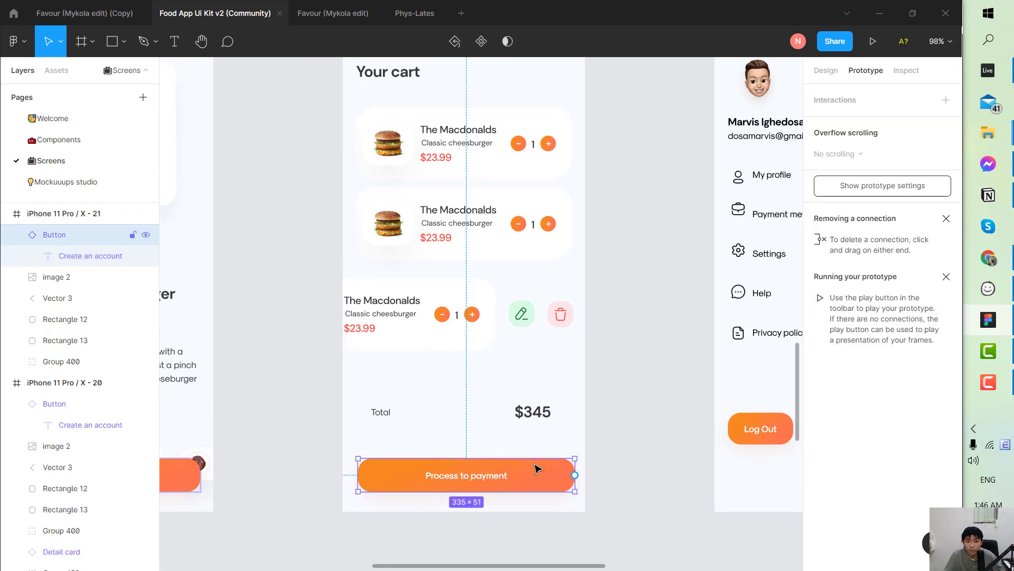
mouse_move(575, 475)
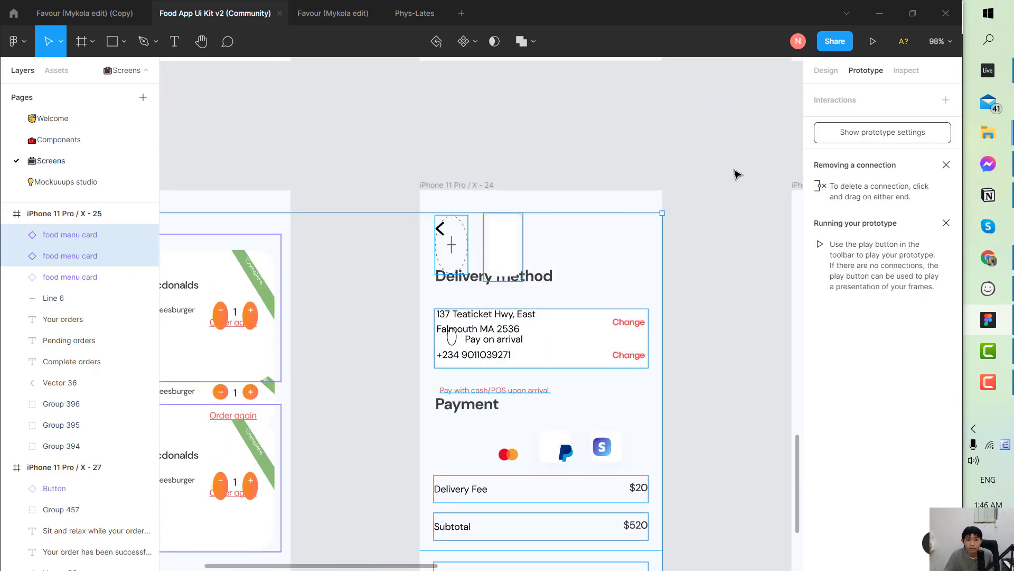
key("ctrl+minus")
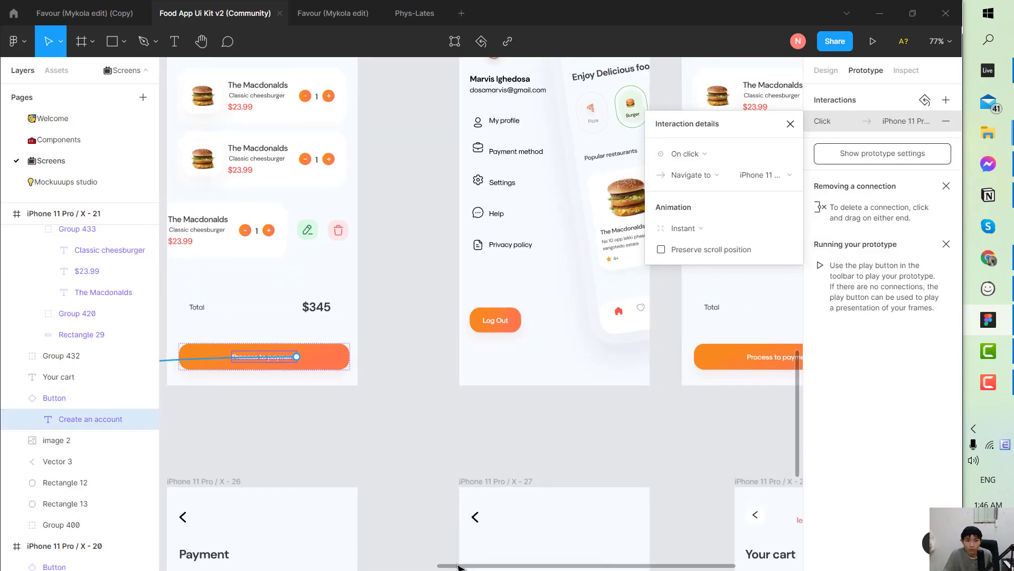
scroll("down", 3)
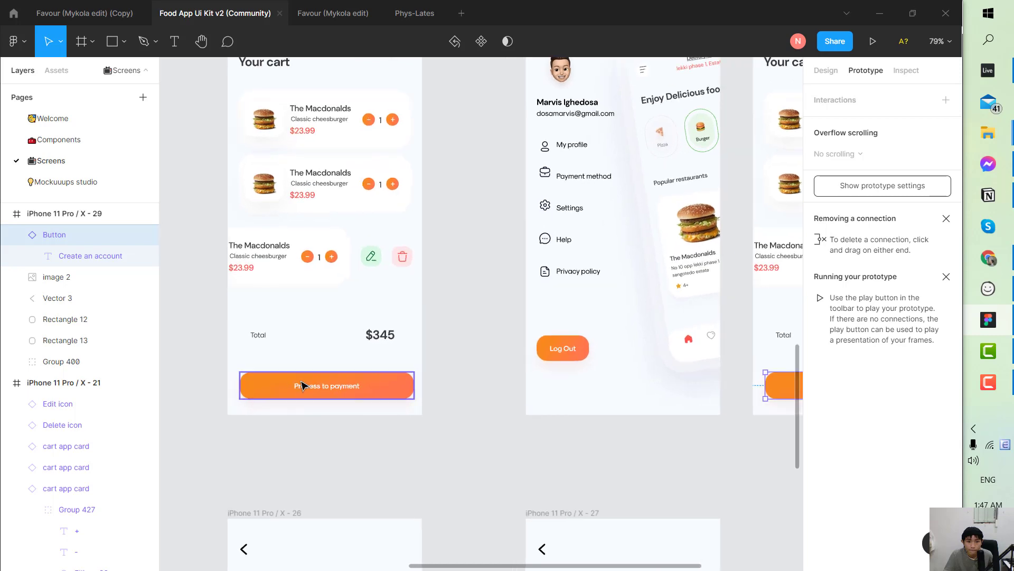
scroll("down", 3)
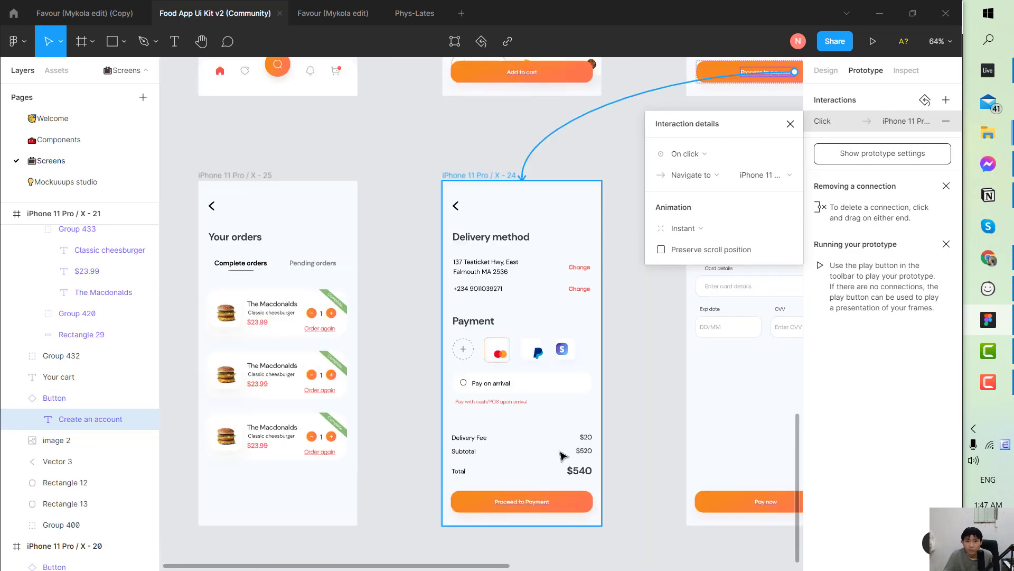
left_click(789, 124)
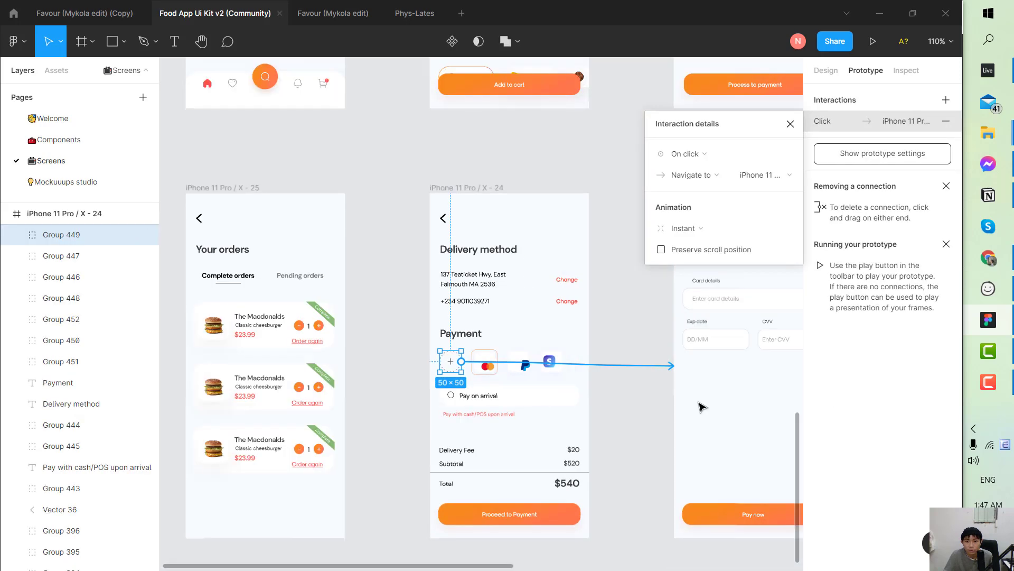
scroll("down", 3)
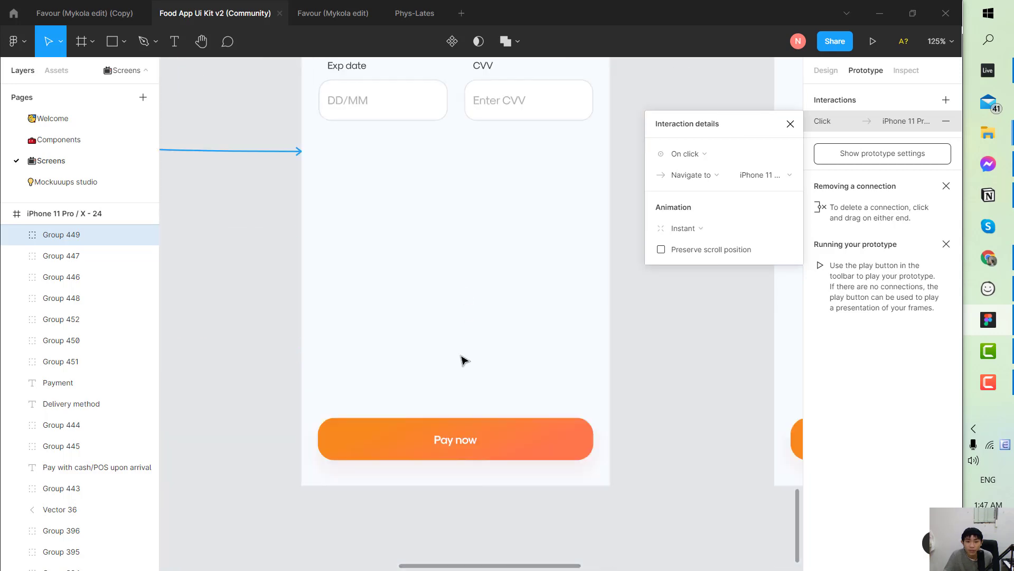
left_click(455, 439)
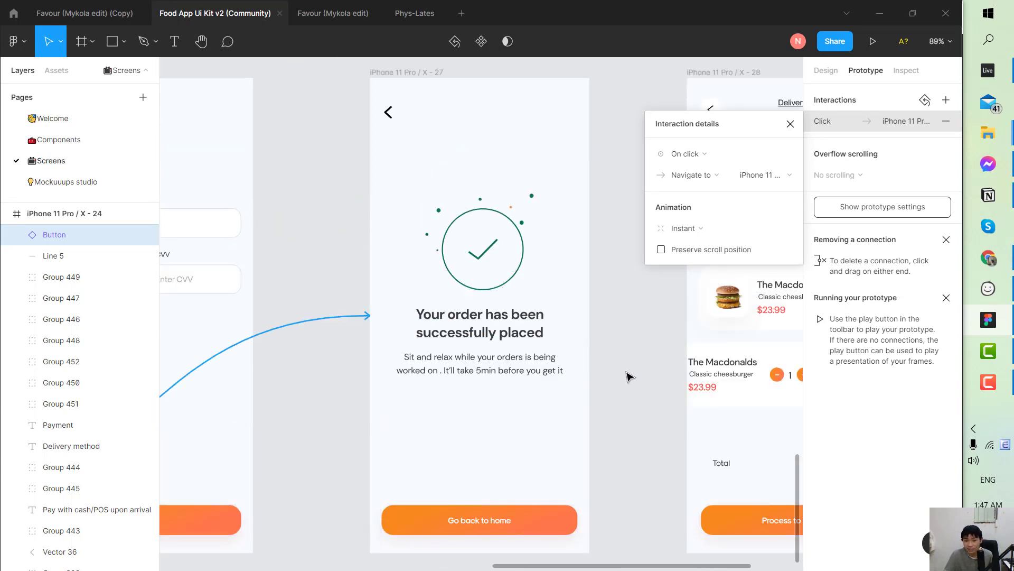
left_click(480, 520)
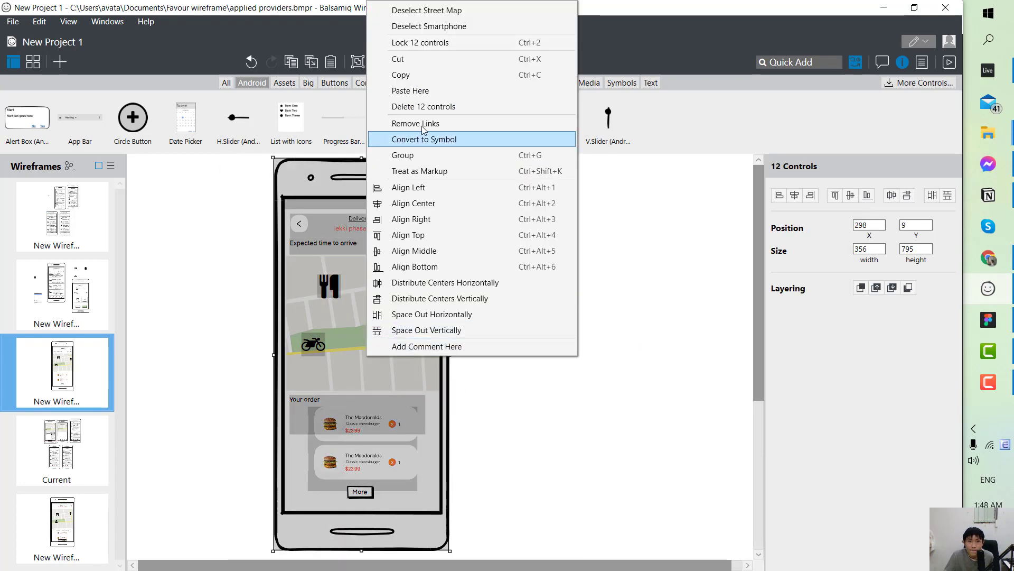
mouse_move(424, 74)
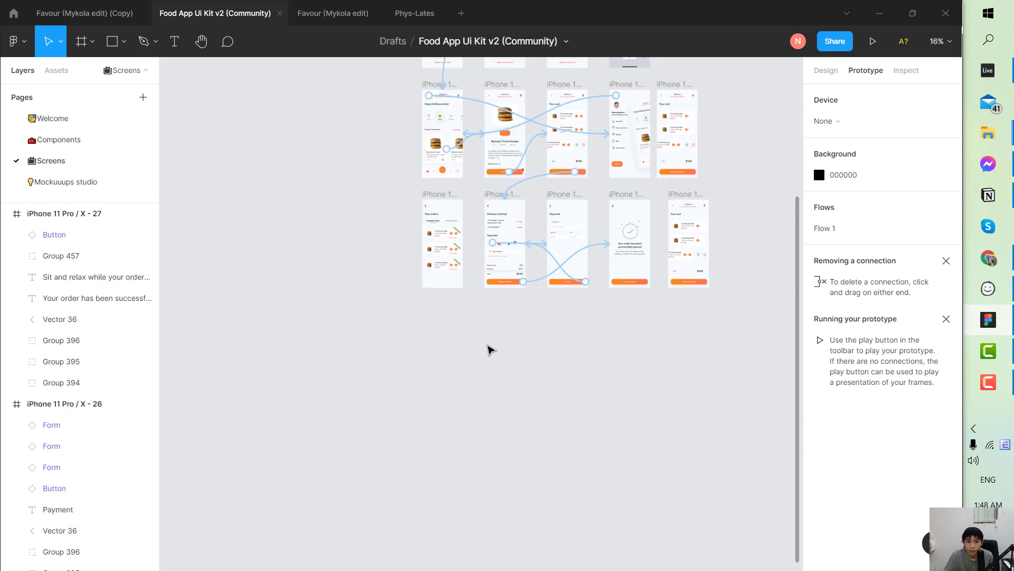
Review the linked Food App screens, then switch back to the Balsamiq wireframe.
scroll("down", 3)
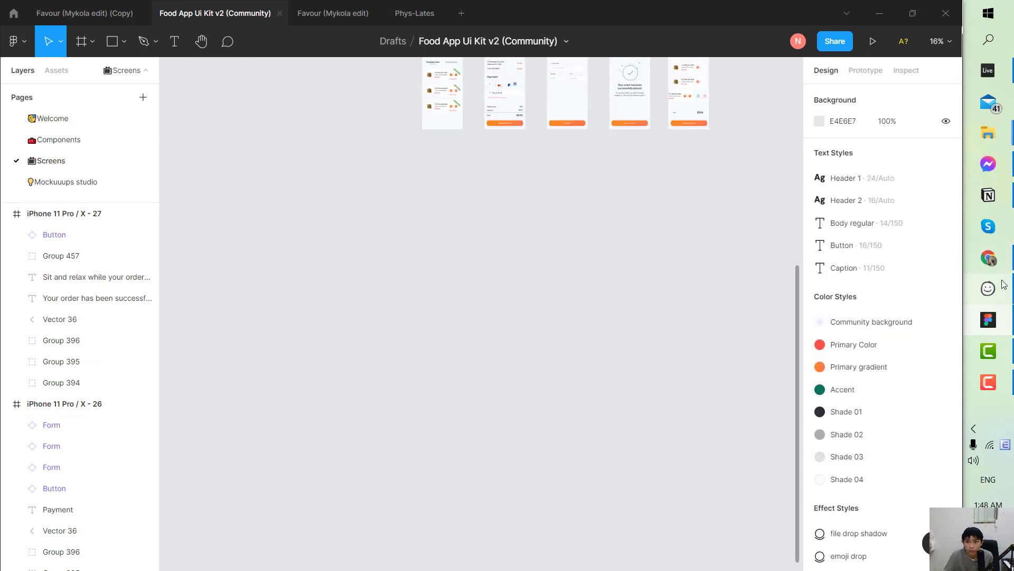
left_click(865, 70)
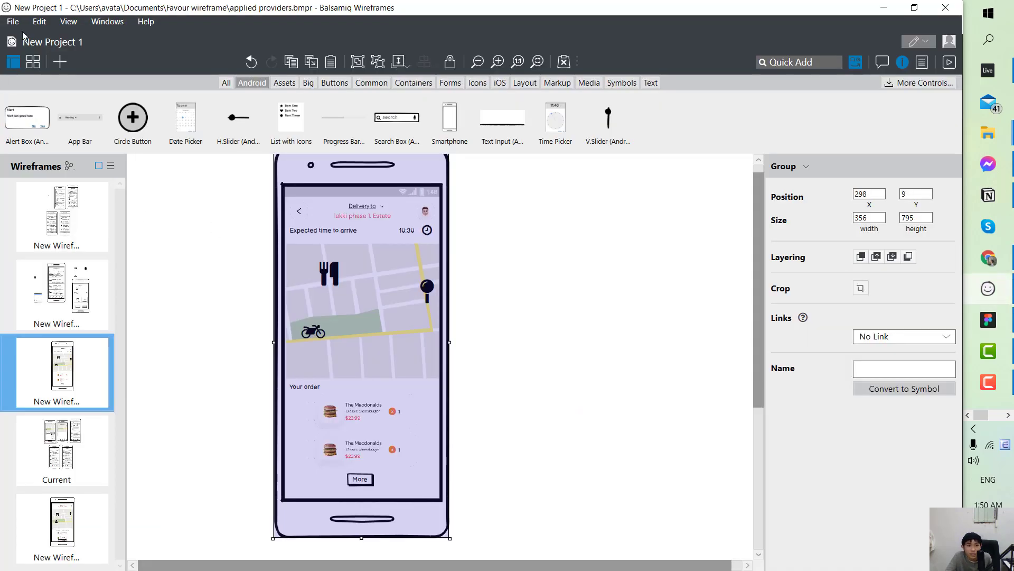
mouse_move(383, 263)
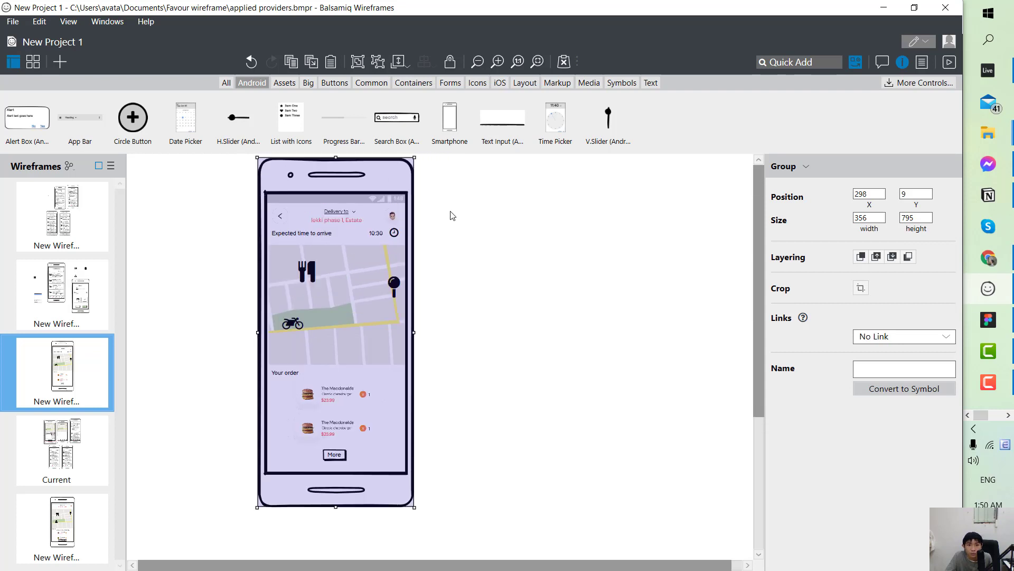
Select all the delivery-tracking phone's controls and group them into one element.
left_click(453, 216)
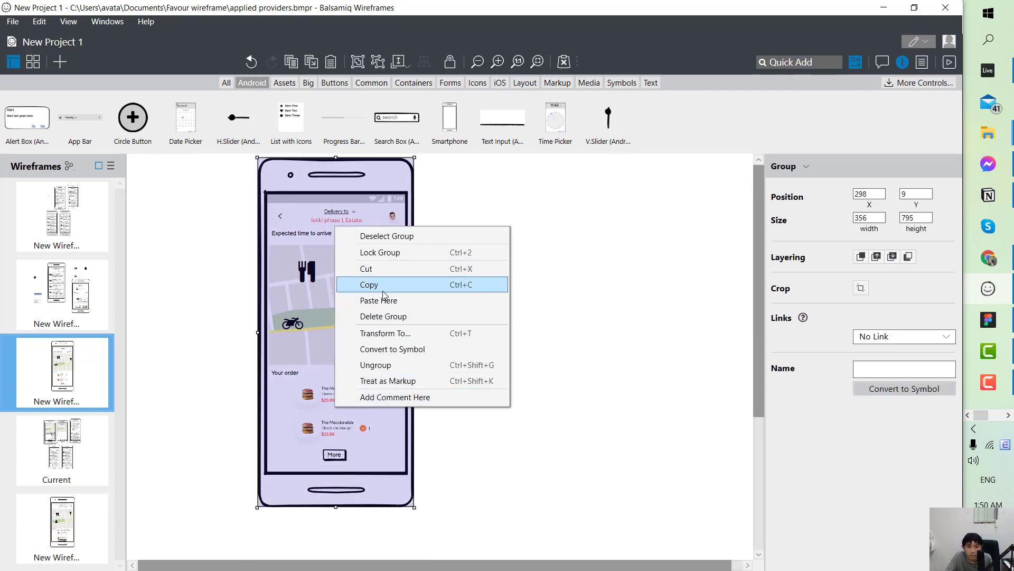
mouse_move(383, 316)
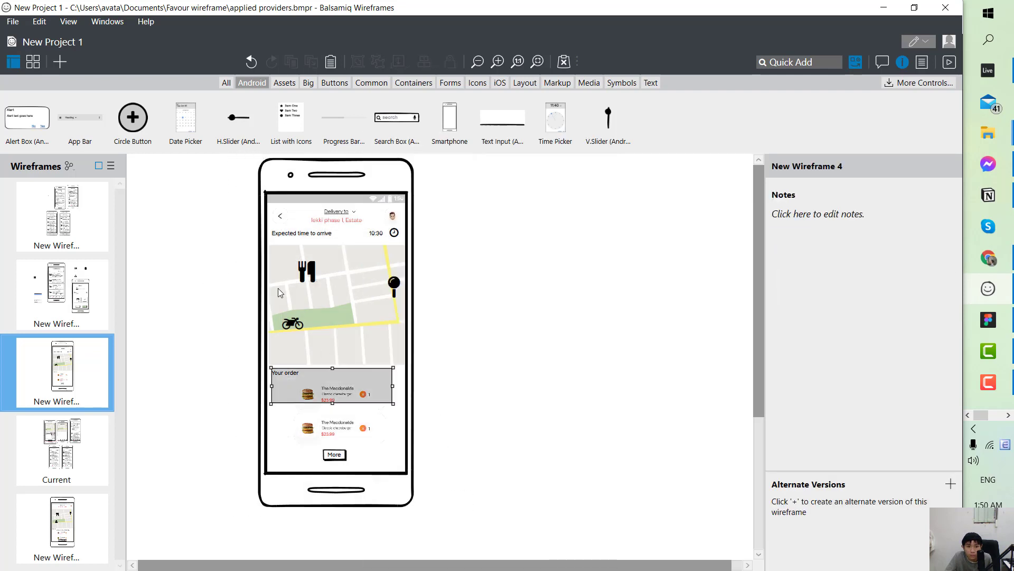
left_click(305, 385)
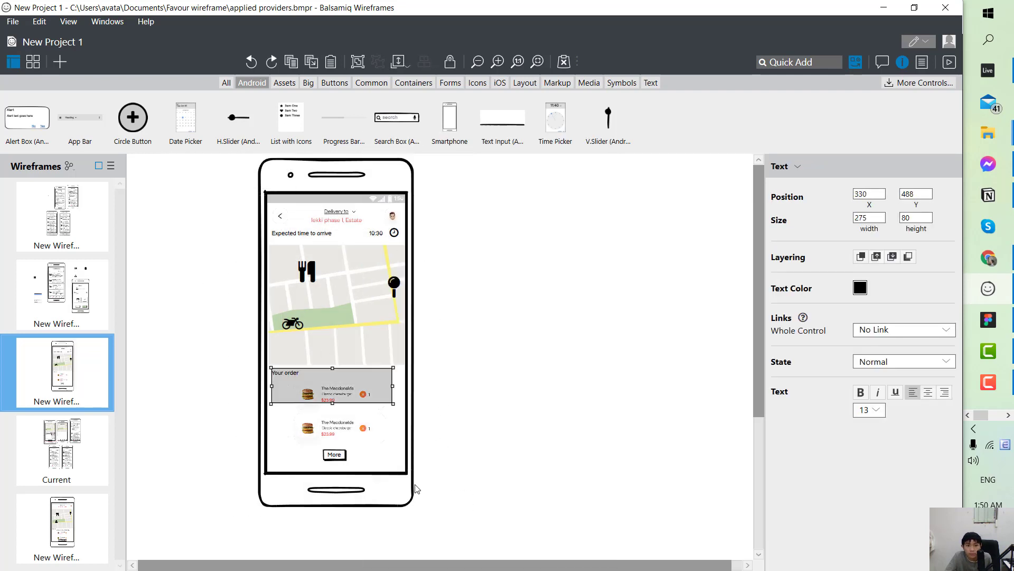
left_click(265, 225)
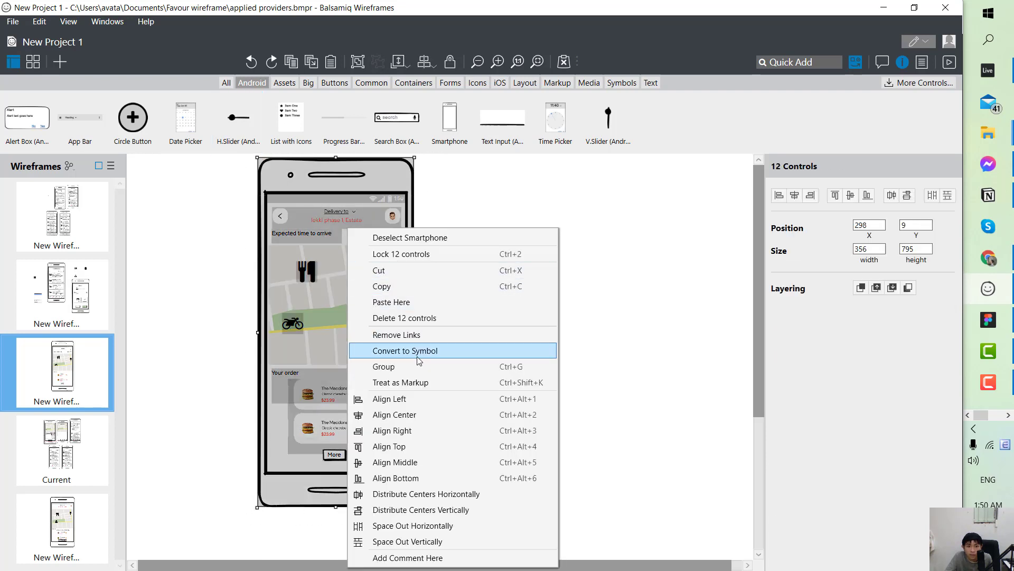
left_click(405, 350)
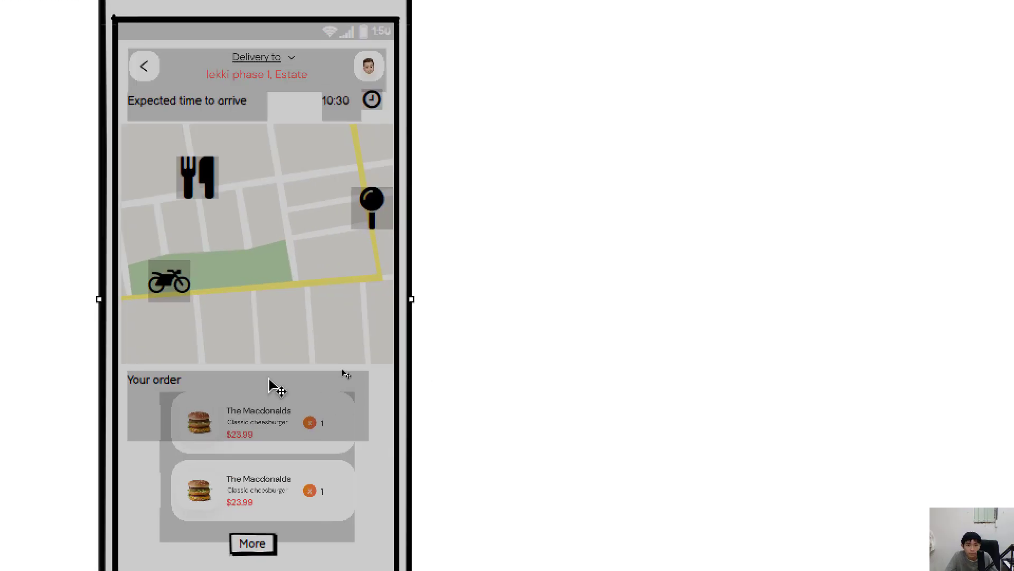
right_click(269, 385)
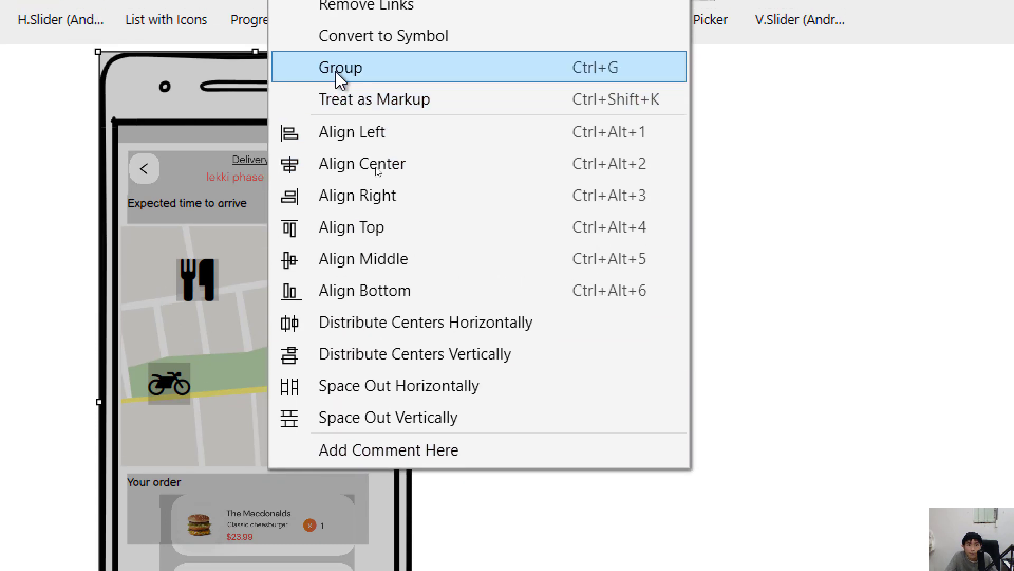
left_click(339, 67)
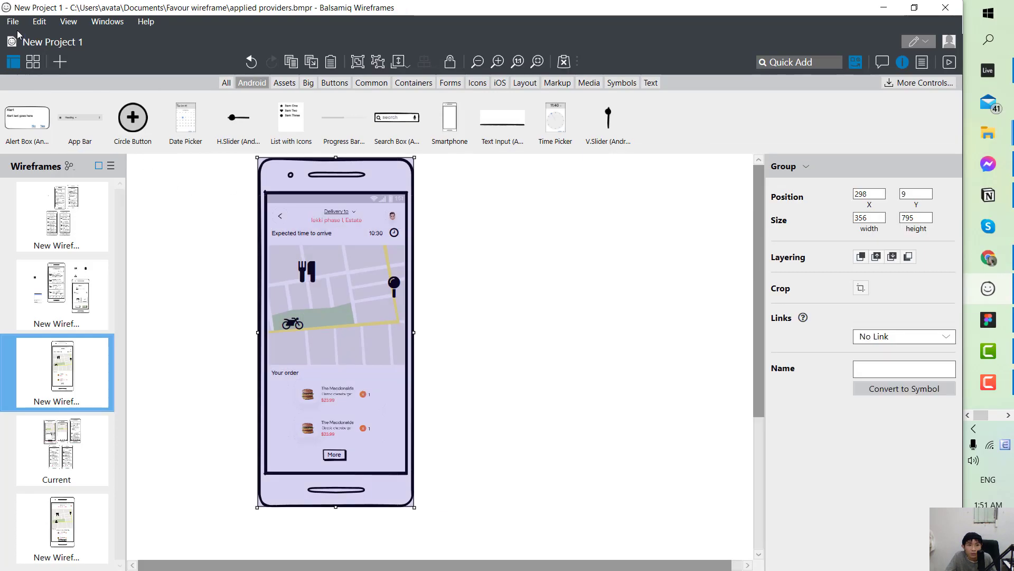
Export the current wireframe to PNG and save it as New Wireframe 4.png.
left_click(12, 21)
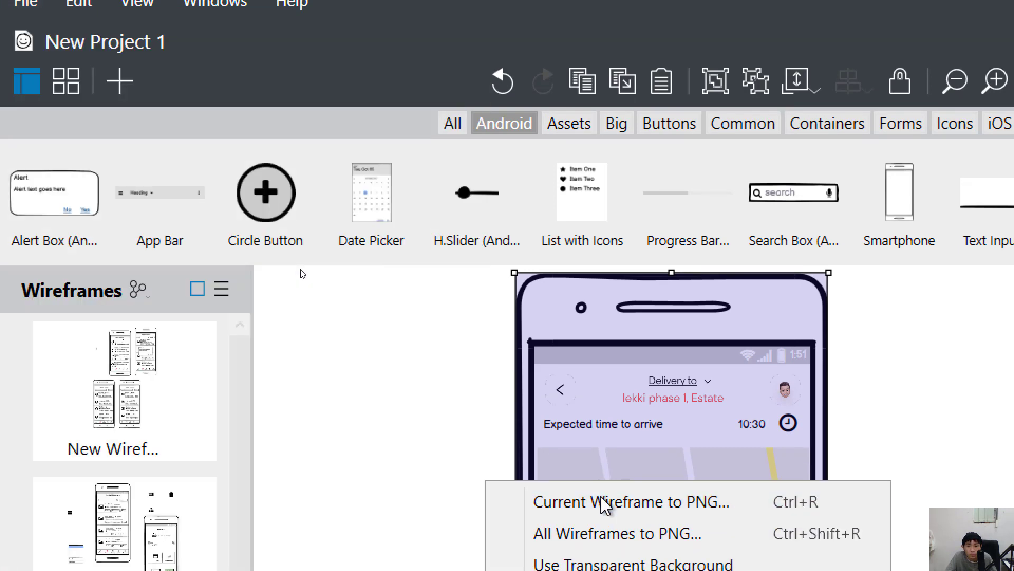
left_click(631, 502)
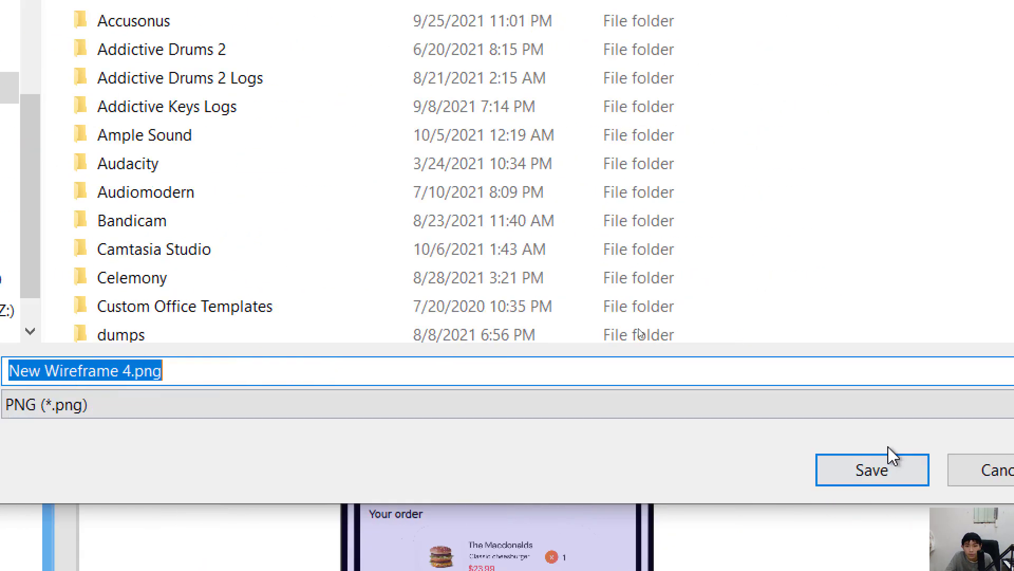
left_click(871, 469)
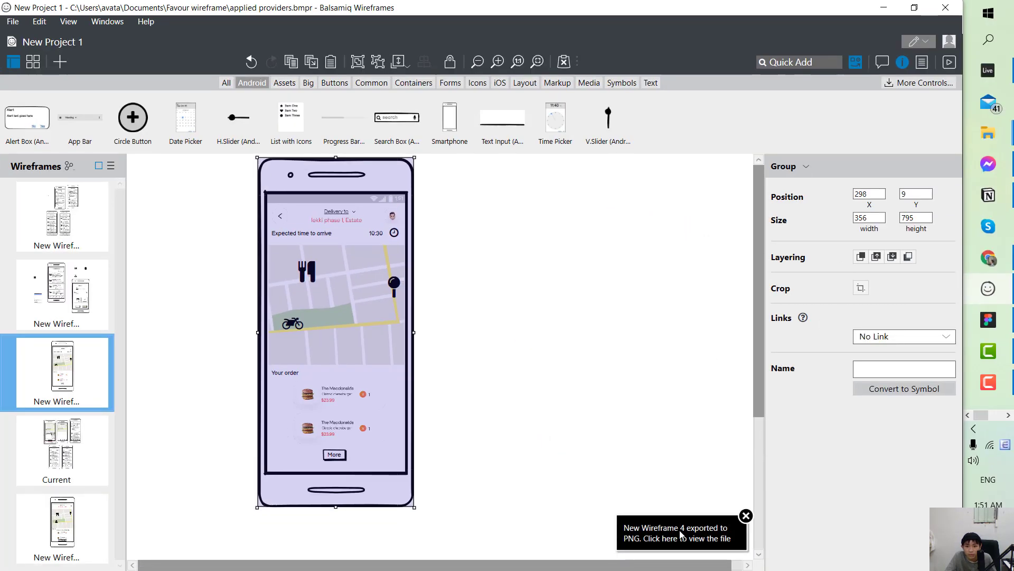
Open New Wireframe 4.png from the export notice in Photos and copy the image.
left_click(679, 533)
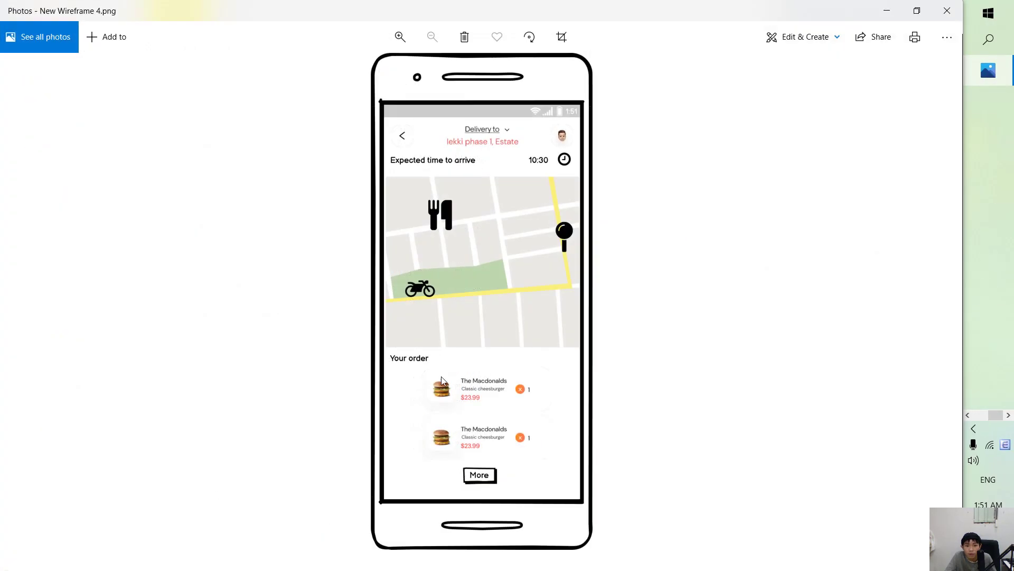
right_click(442, 381)
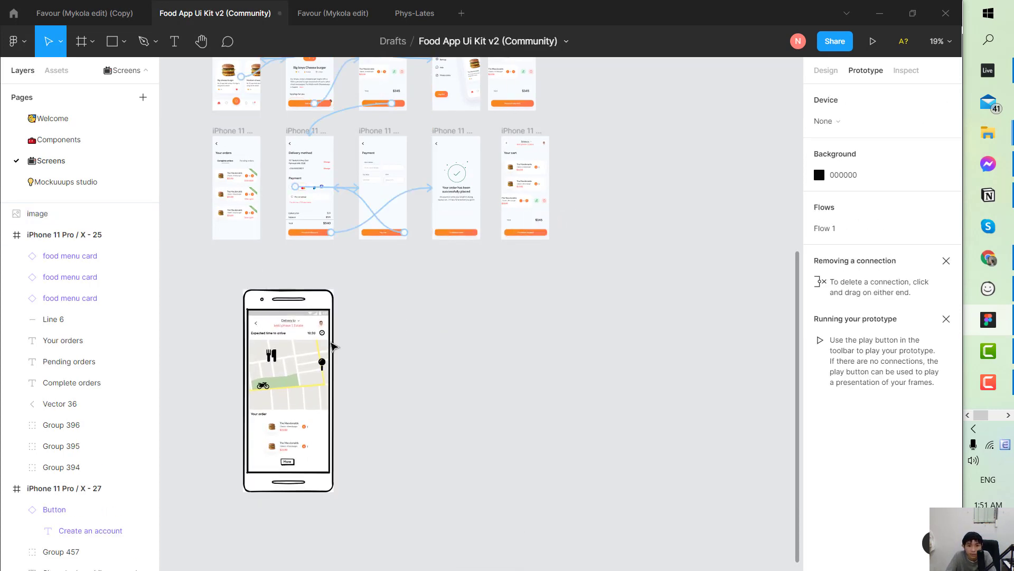
Paste the wireframe image below the Food App screens and select it, sized 712 × 1590.
left_click(456, 233)
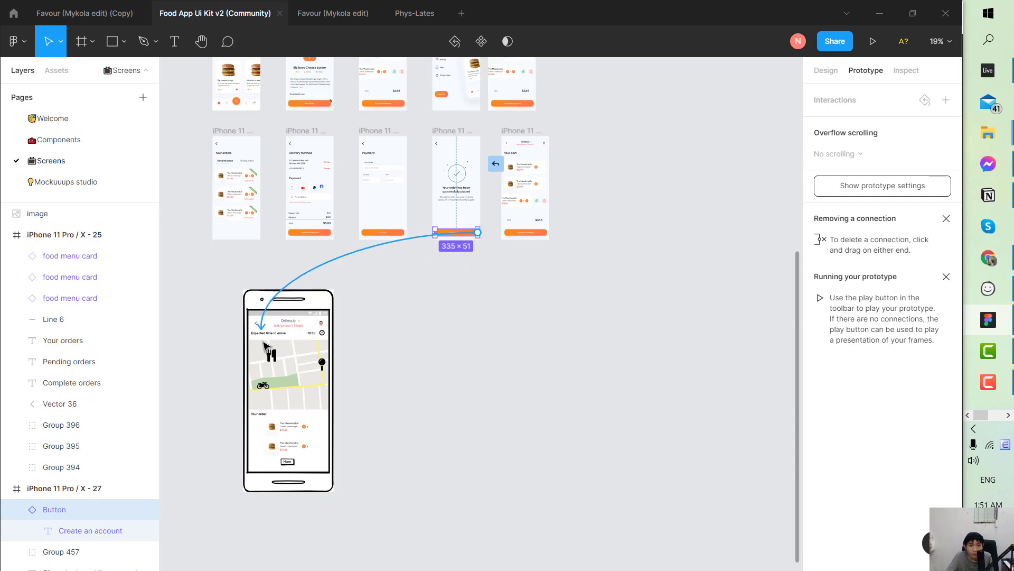
left_click(287, 388)
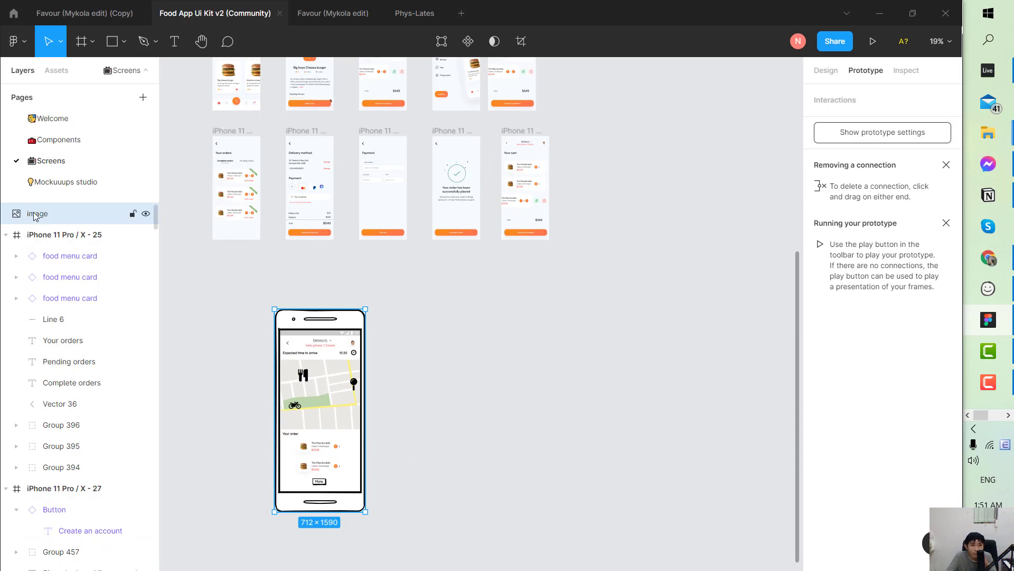
Wrap the wireframe image in a frame named Frame 1 via Frame selection.
right_click(37, 213)
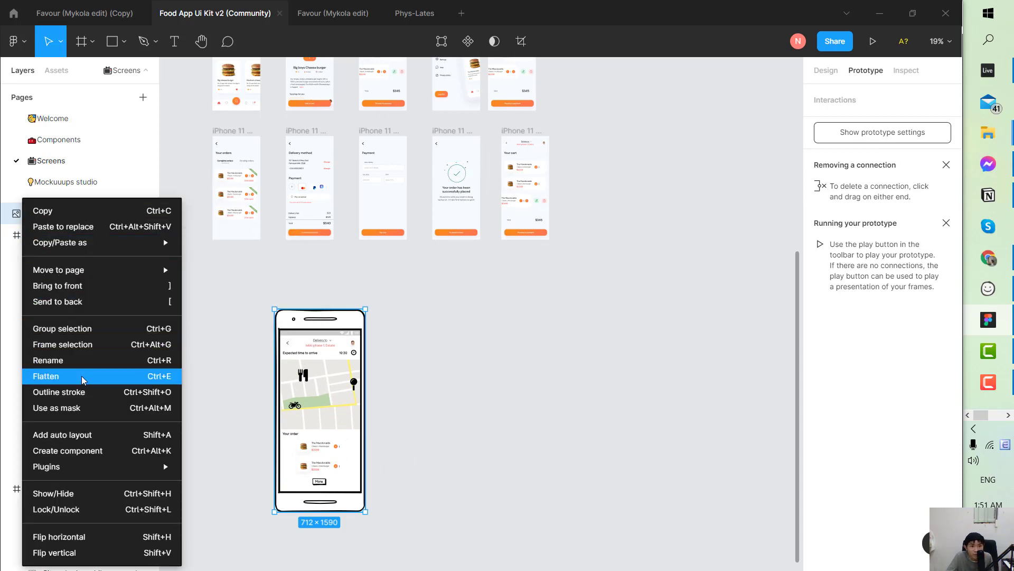
mouse_move(81, 424)
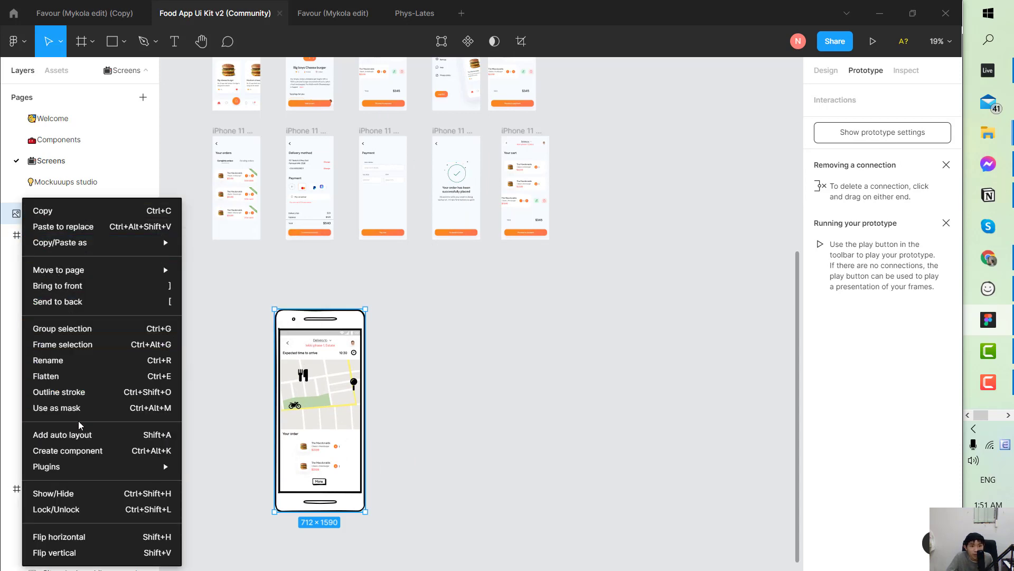
mouse_move(76, 407)
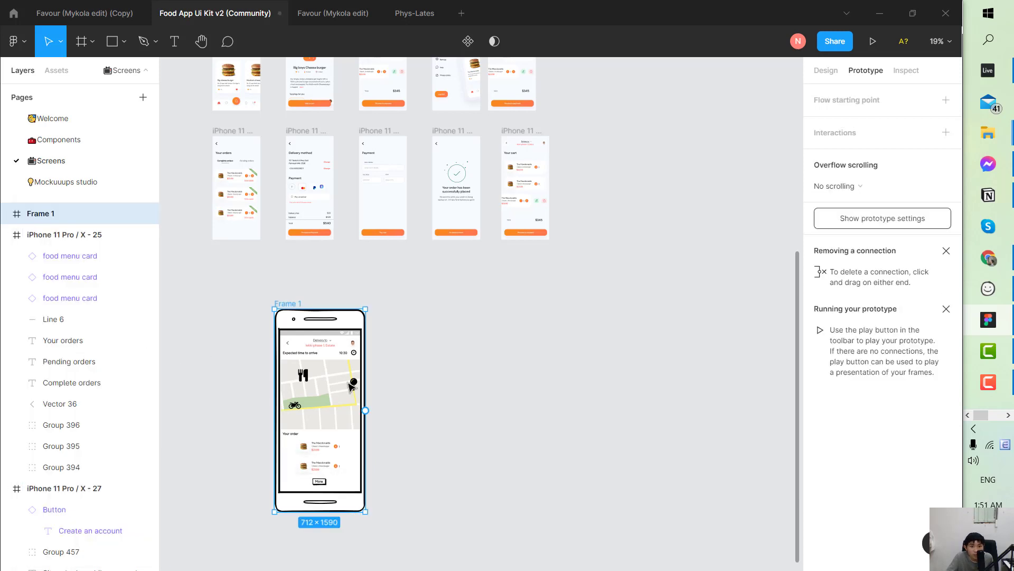
left_click(456, 231)
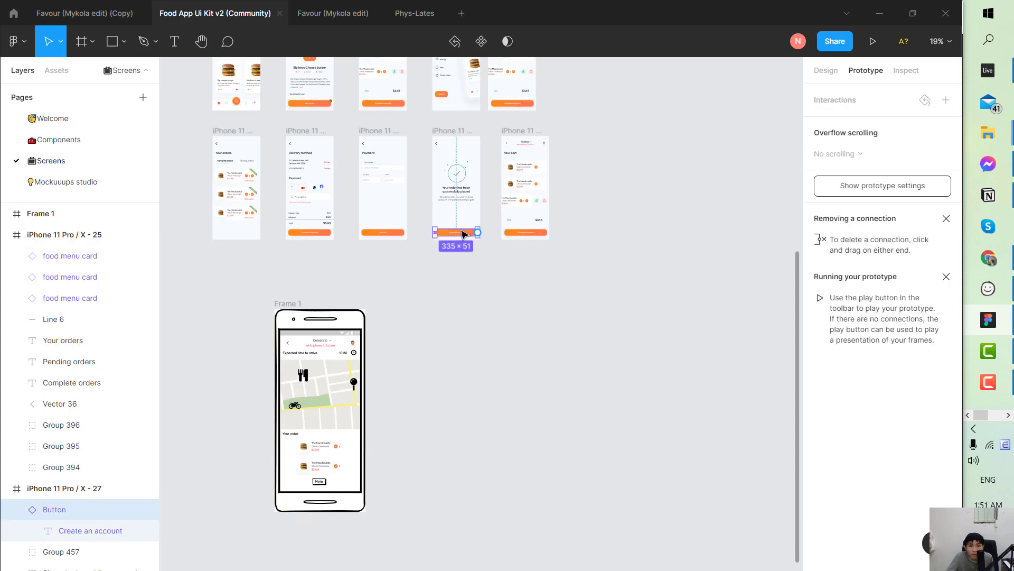
mouse_move(490, 264)
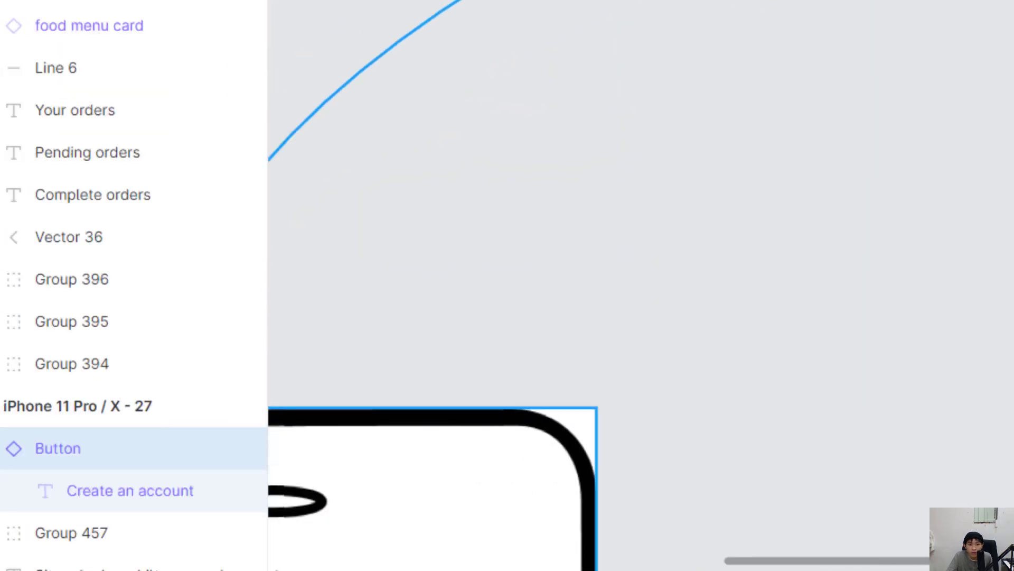
Scroll the canvas to bring the Flow 1 starting frame, iPhone 11 Pro / X - 1, into view.
scroll("down", 3)
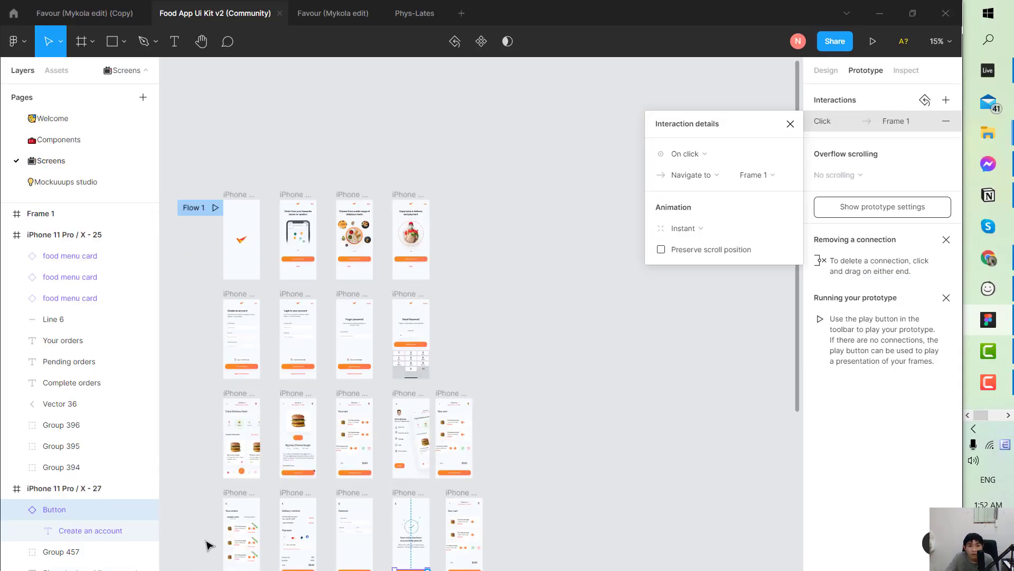
scroll("up", 3)
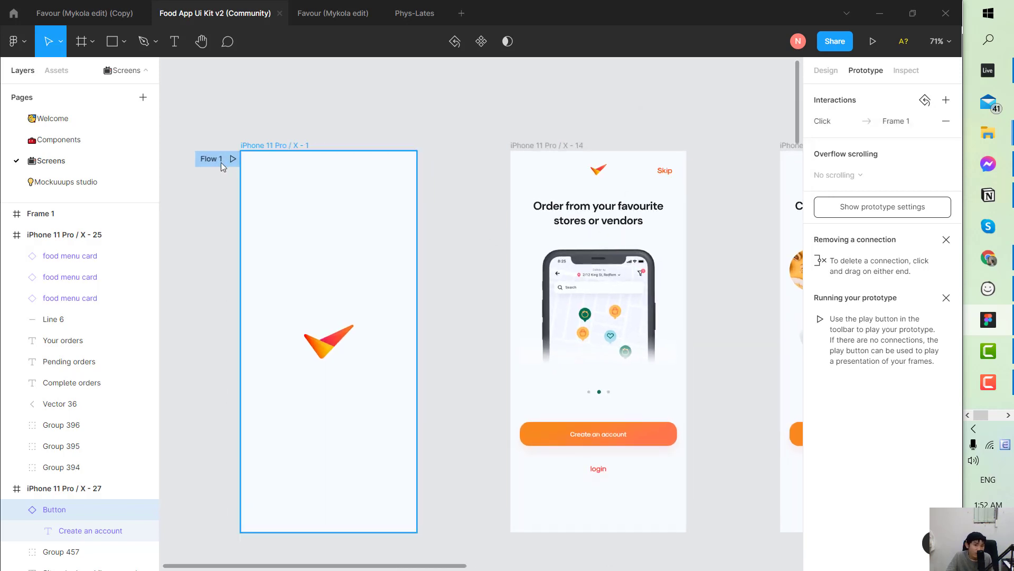
mouse_move(524, 55)
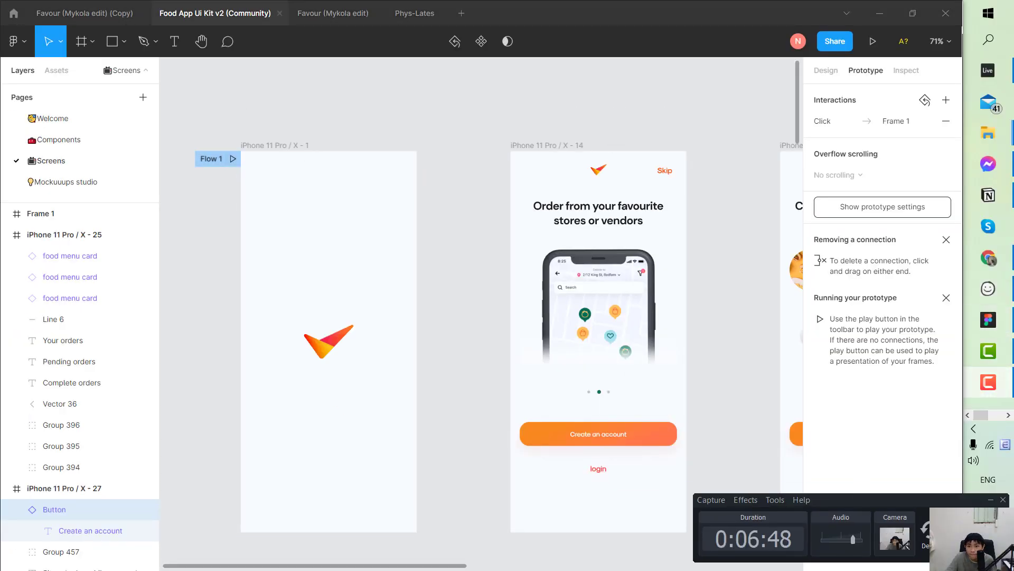
Play the prototype from Flow 1 and advance through the onboarding screens to the home screen.
left_click(328, 341)
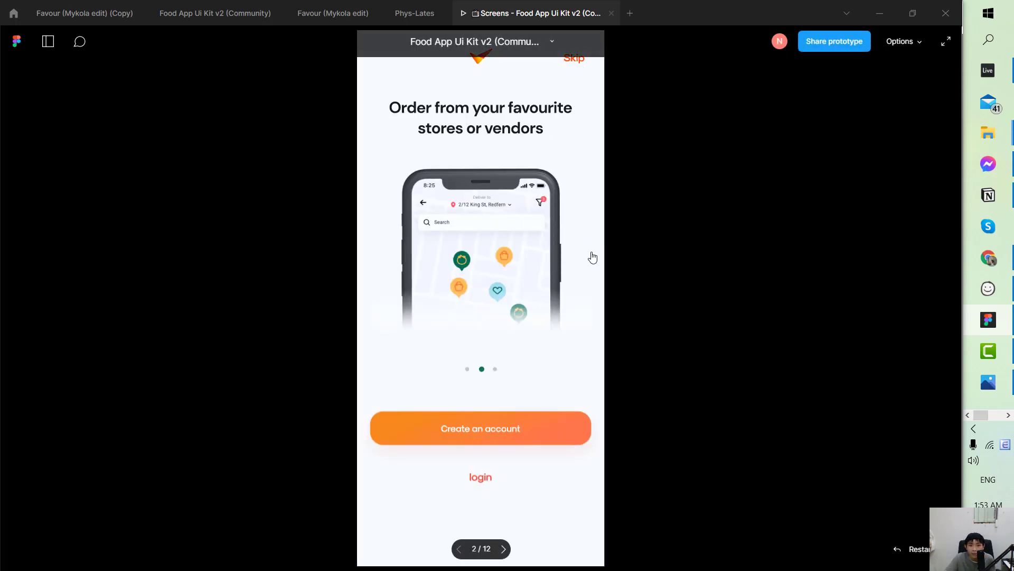
left_click(503, 548)
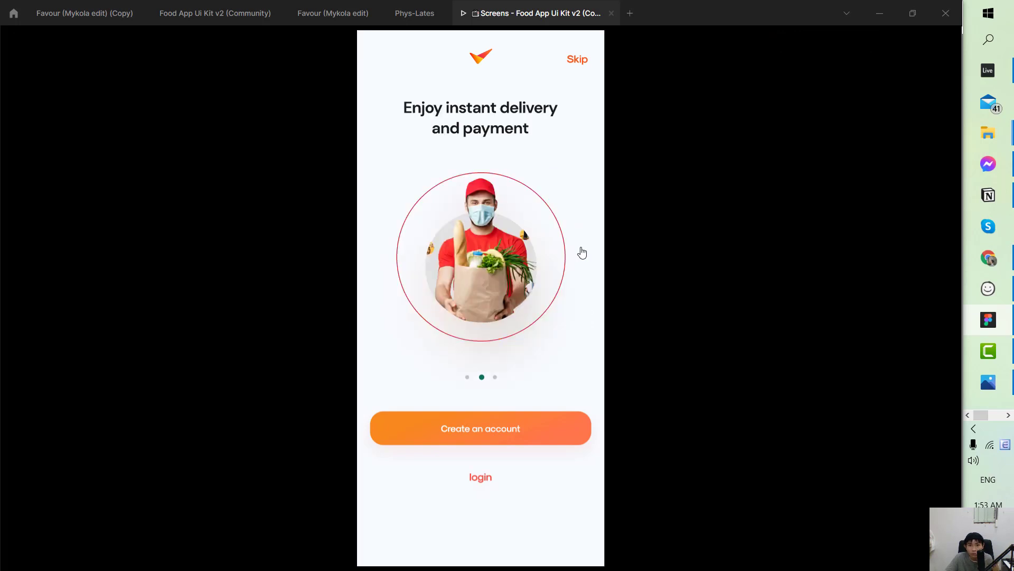
left_click(480, 428)
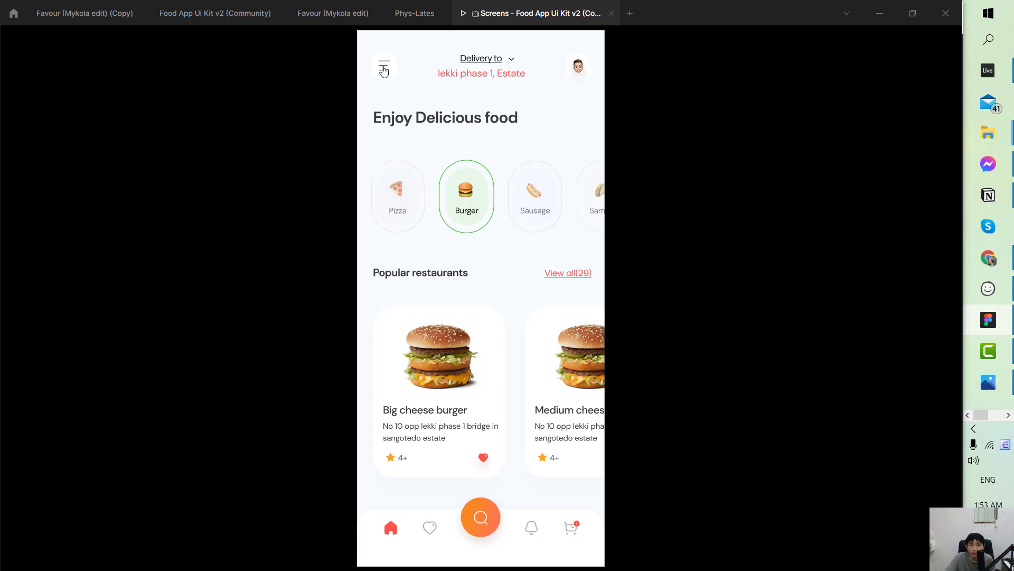
Try the home screen's side menu, then go to the Big cheese burger details screen.
left_click(383, 68)
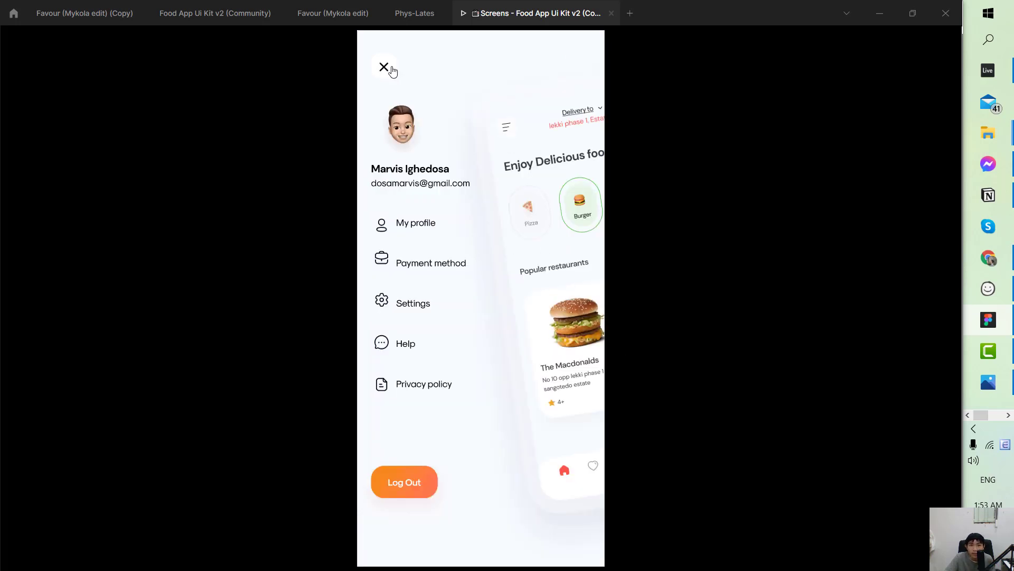
left_click(384, 67)
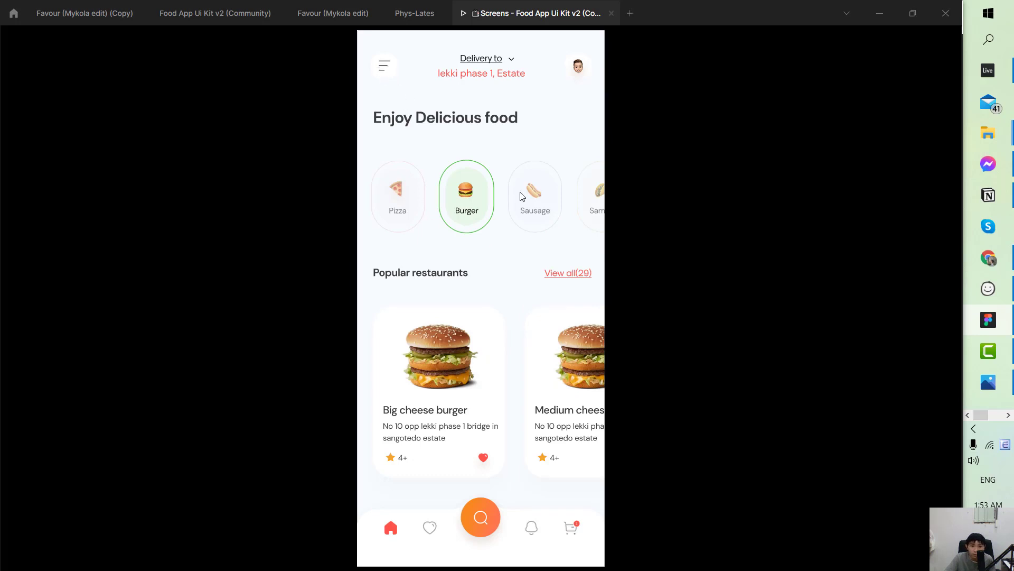
mouse_move(444, 355)
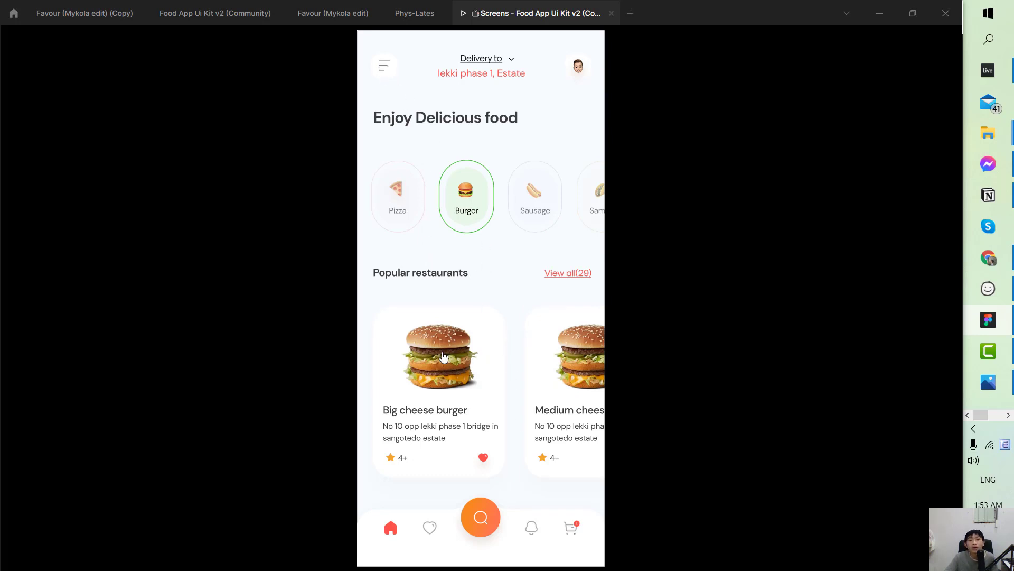
left_click(439, 355)
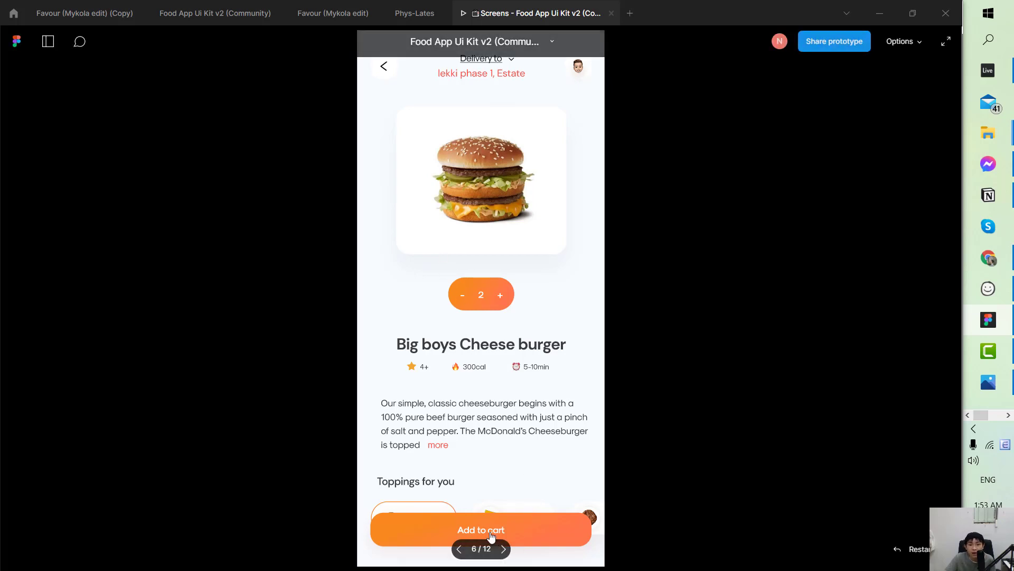
Add the burger to the cart, continue to checkout, view card payment details and return.
left_click(481, 529)
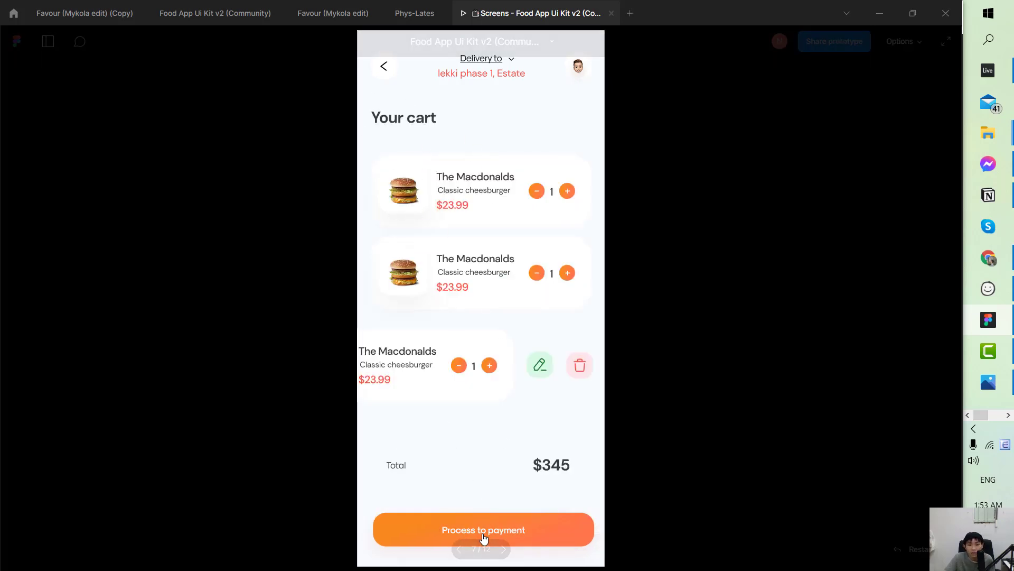
left_click(482, 529)
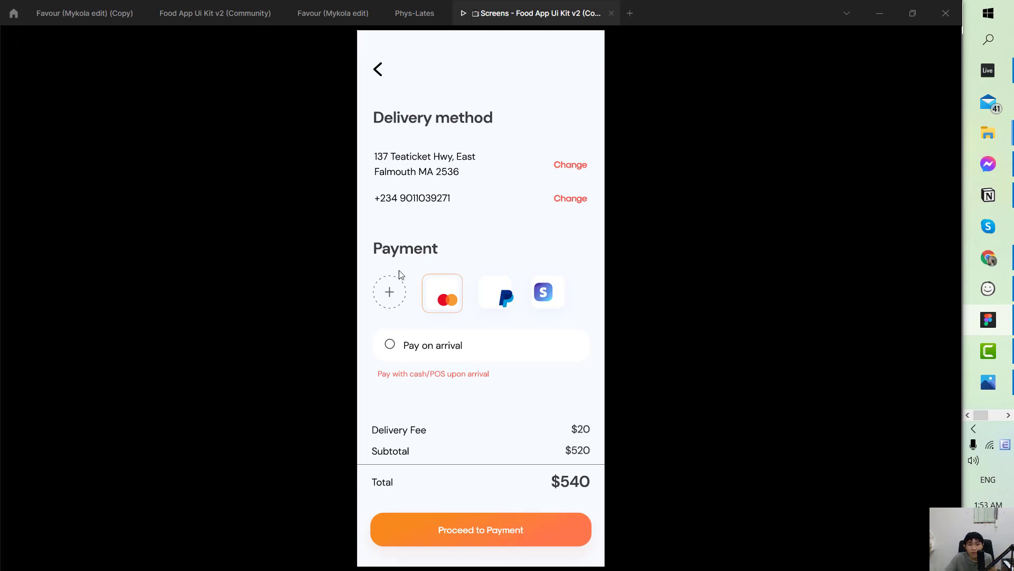
mouse_move(389, 291)
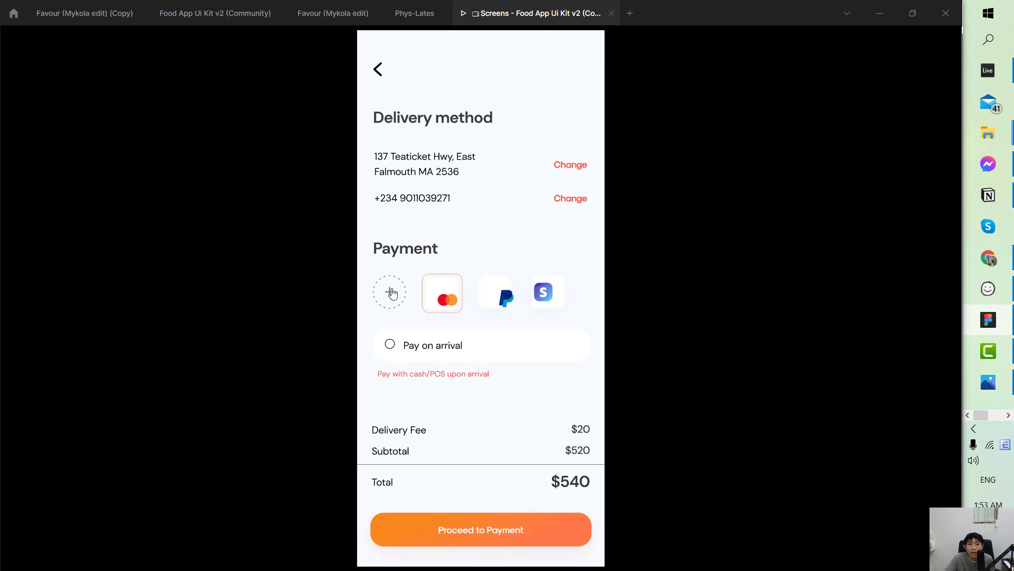
left_click(480, 529)
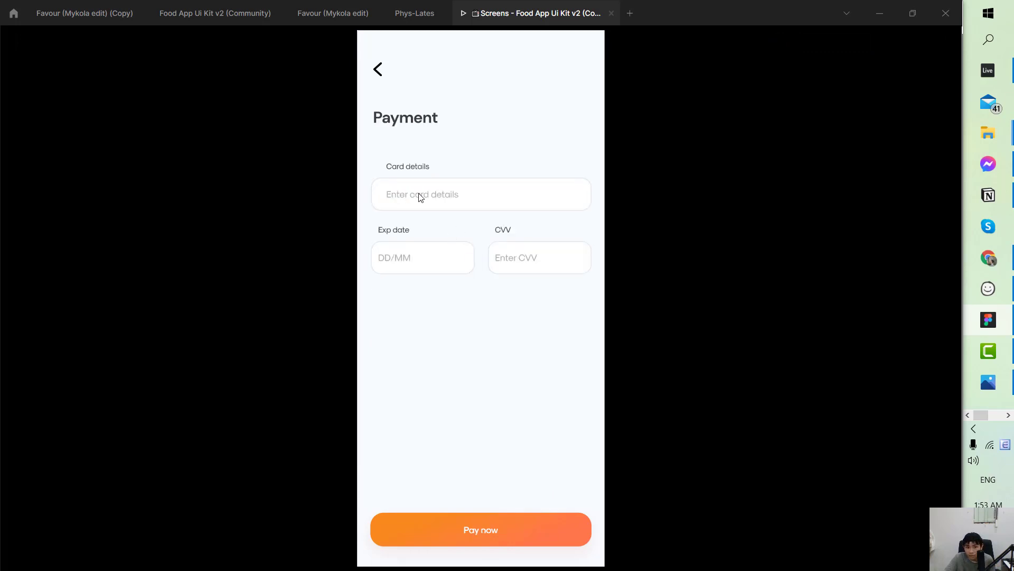
left_click(378, 69)
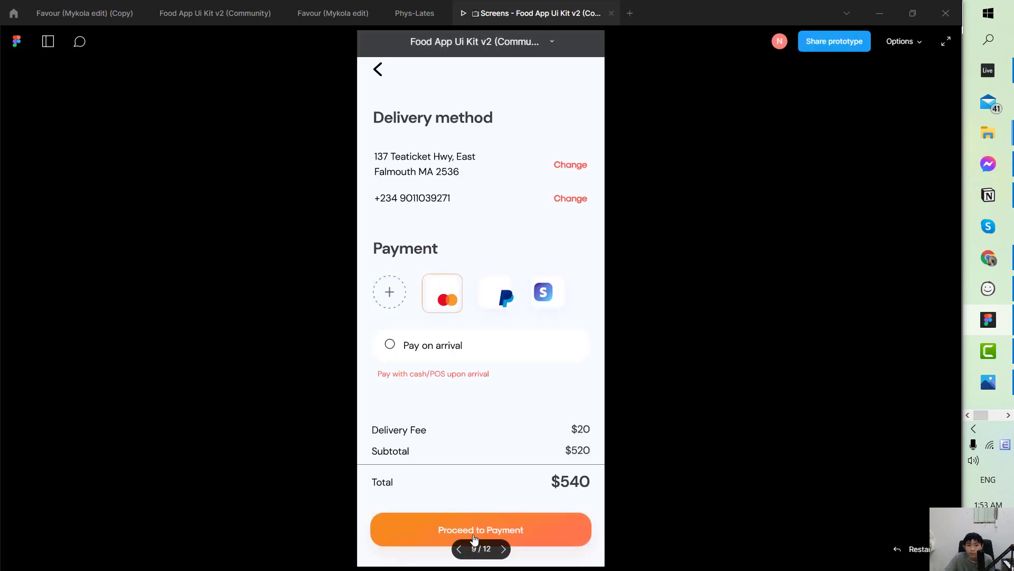
mouse_move(477, 207)
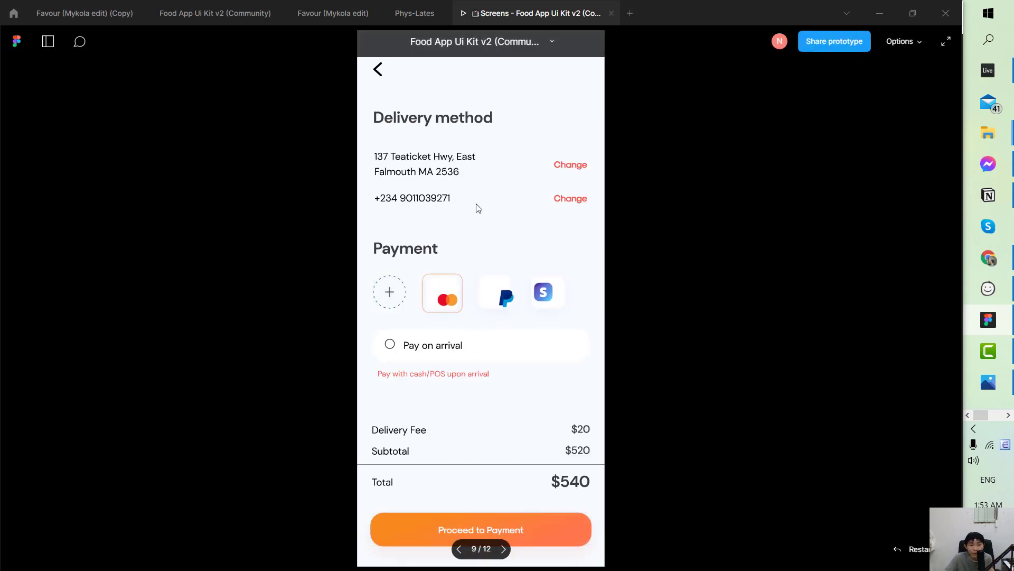
Place the order to see the confirmation, then continue to the final wireframe tracking screen.
left_click(945, 41)
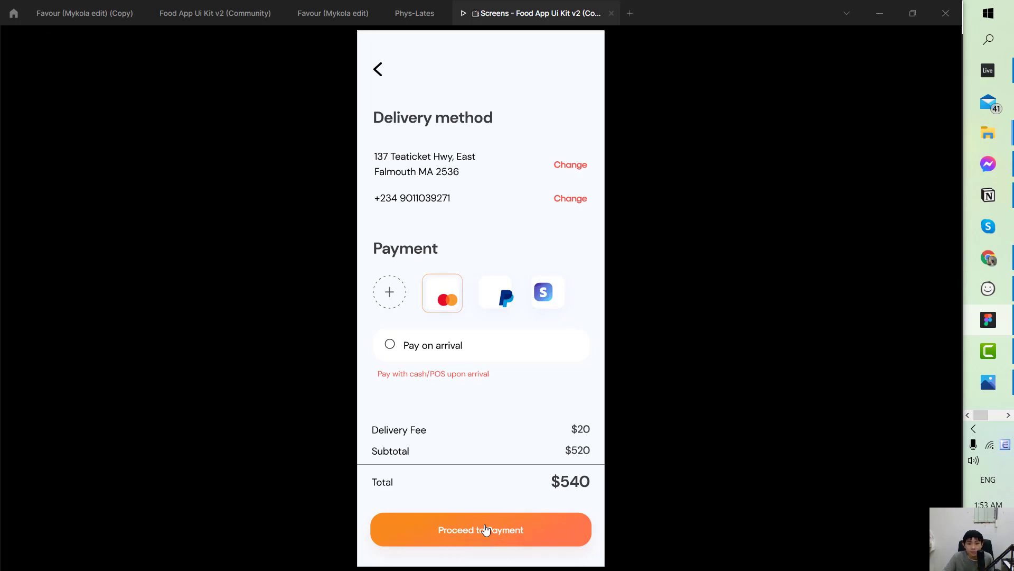
left_click(480, 530)
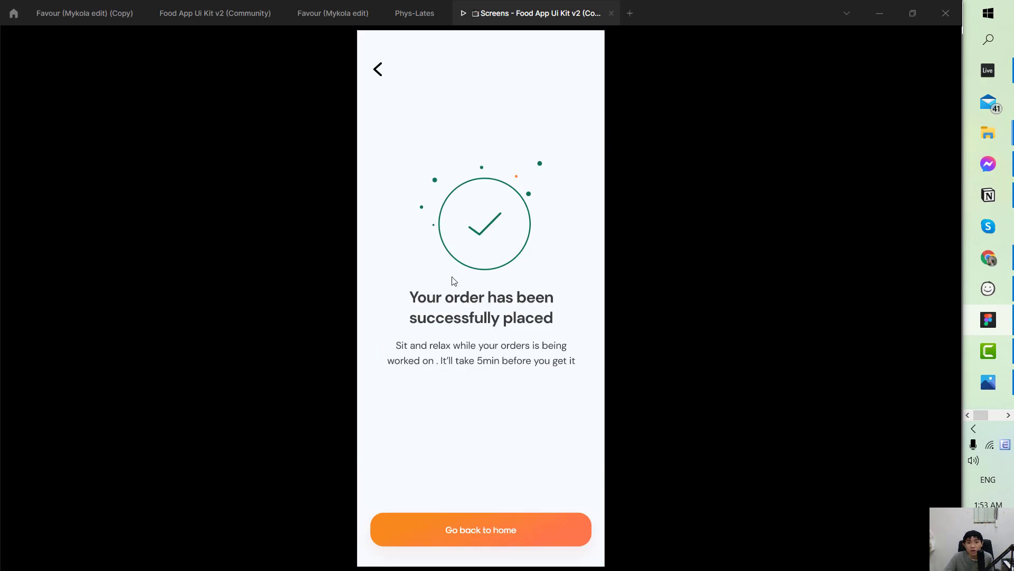
mouse_move(521, 475)
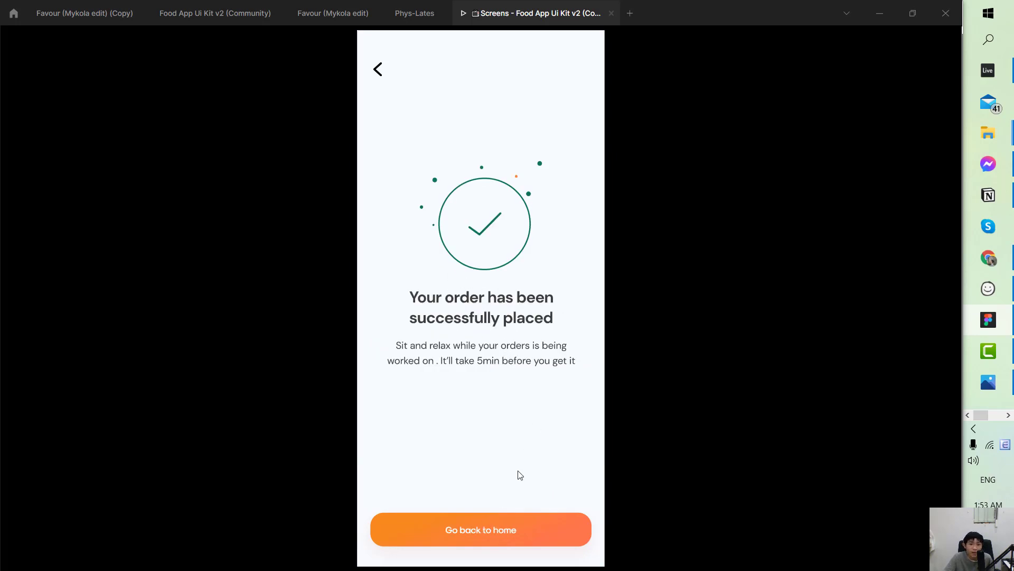
left_click(481, 529)
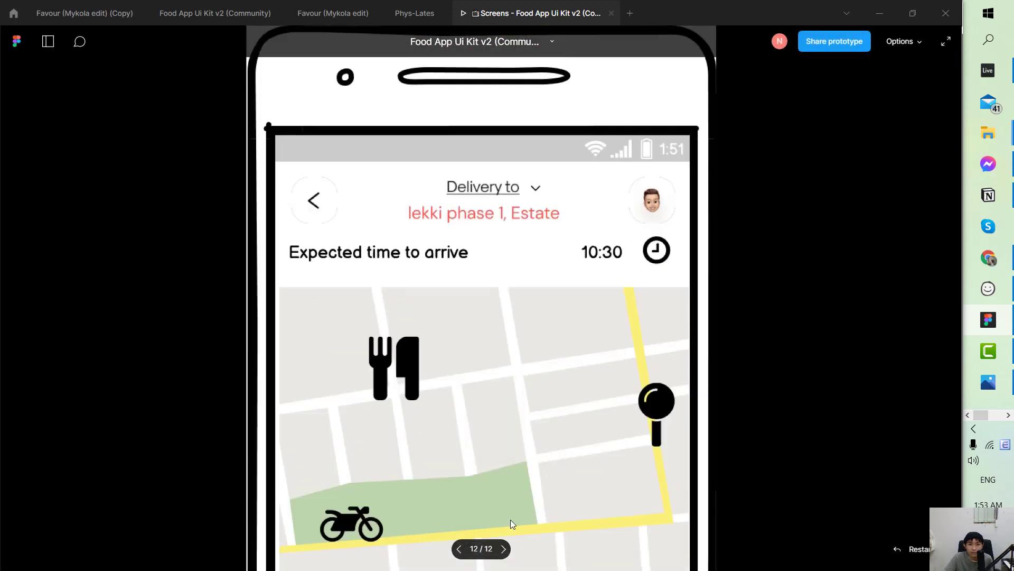
scroll("down", 3)
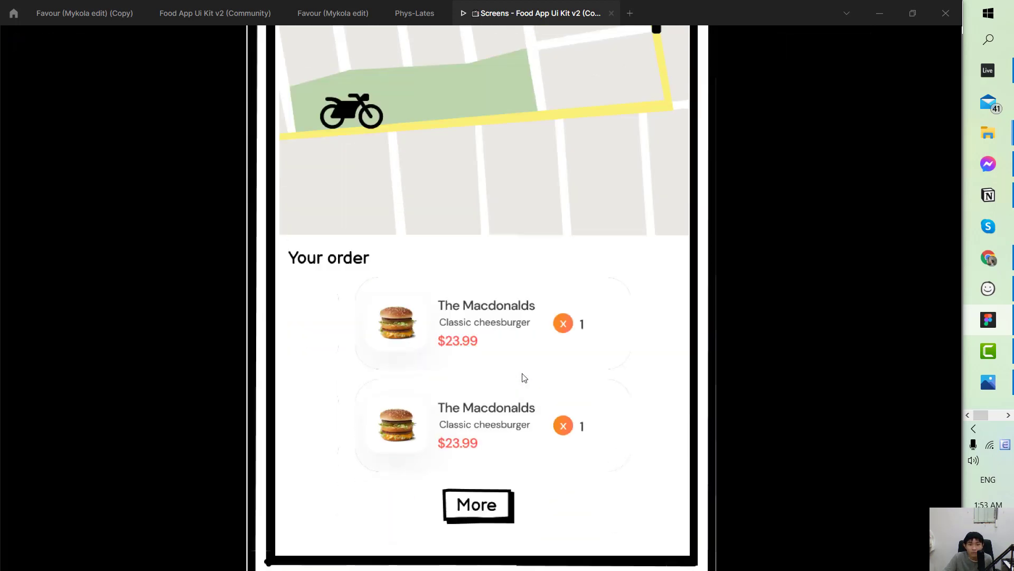
scroll("up", 3)
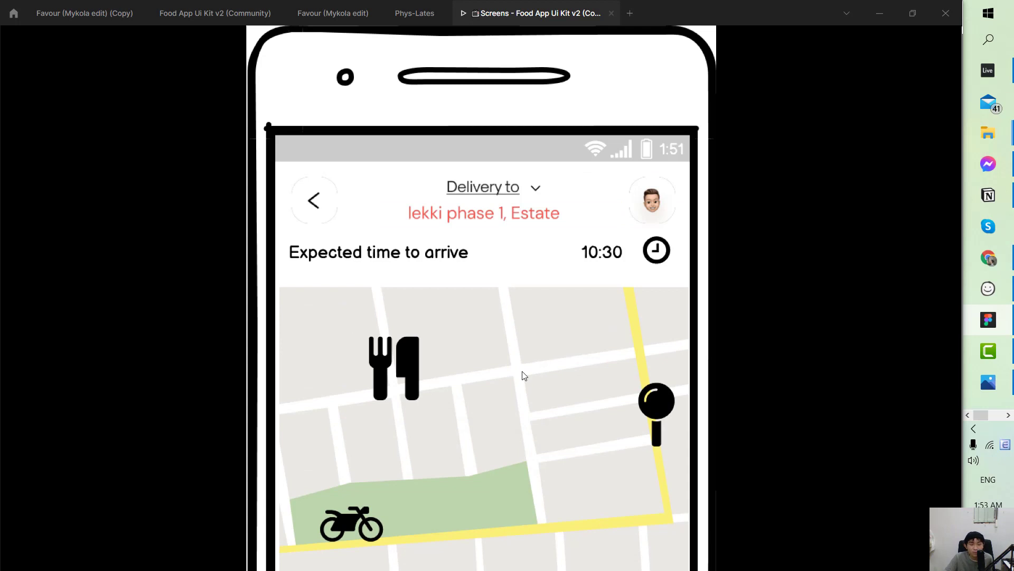
mouse_move(492, 87)
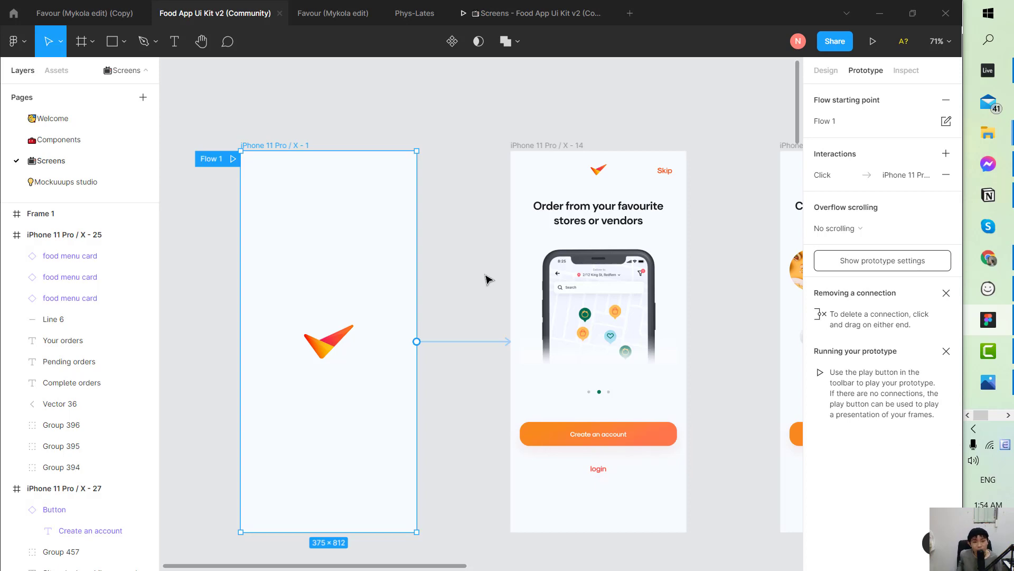
mouse_move(999, 311)
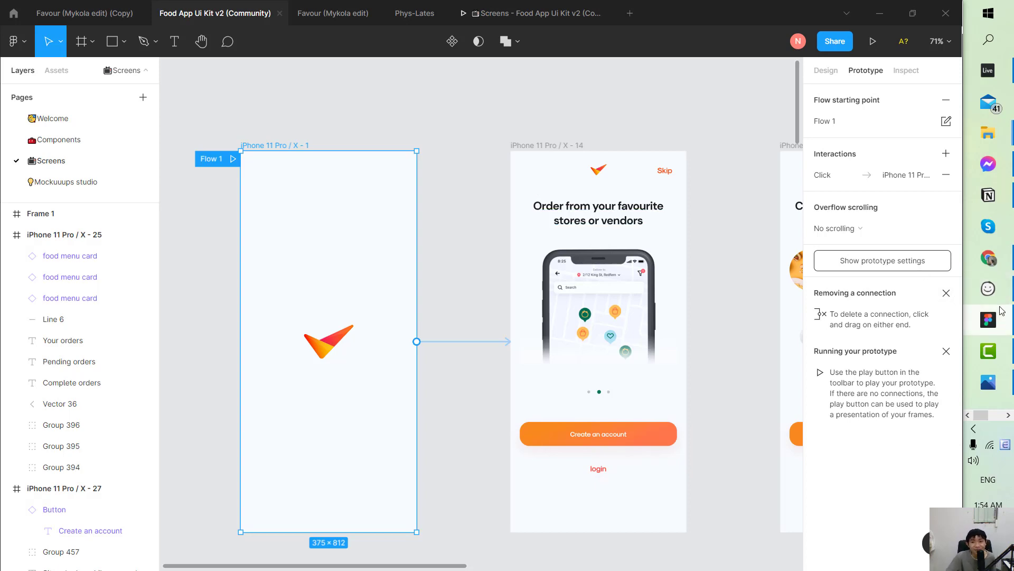